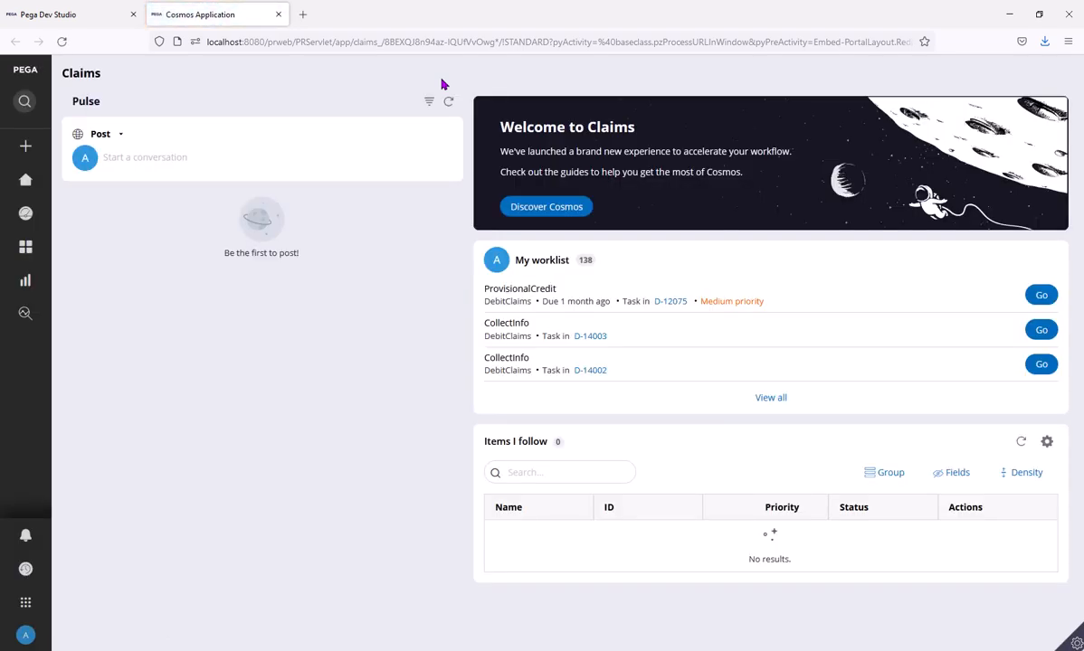
pyautogui.moveTo(449, 234)
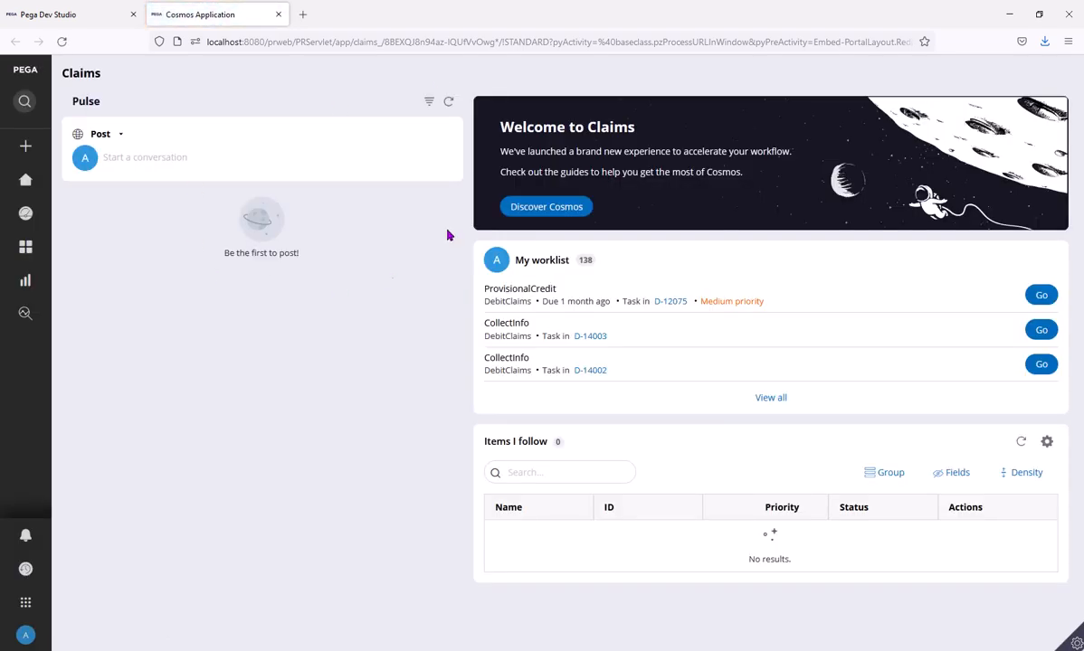
pyautogui.moveTo(600, 265)
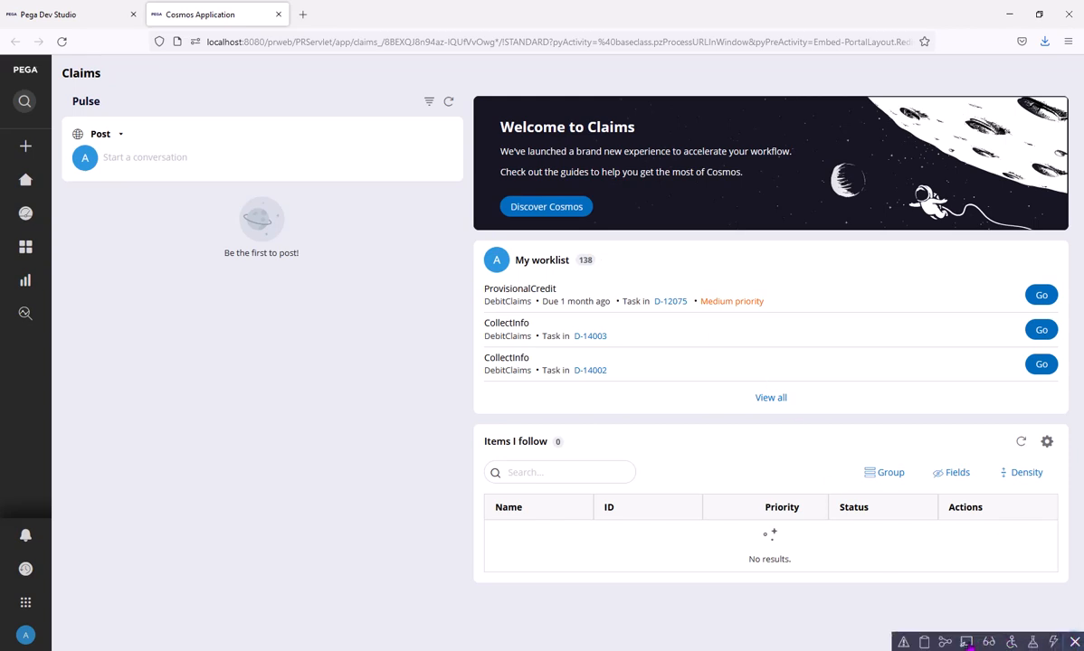
pyautogui.moveTo(535, 275)
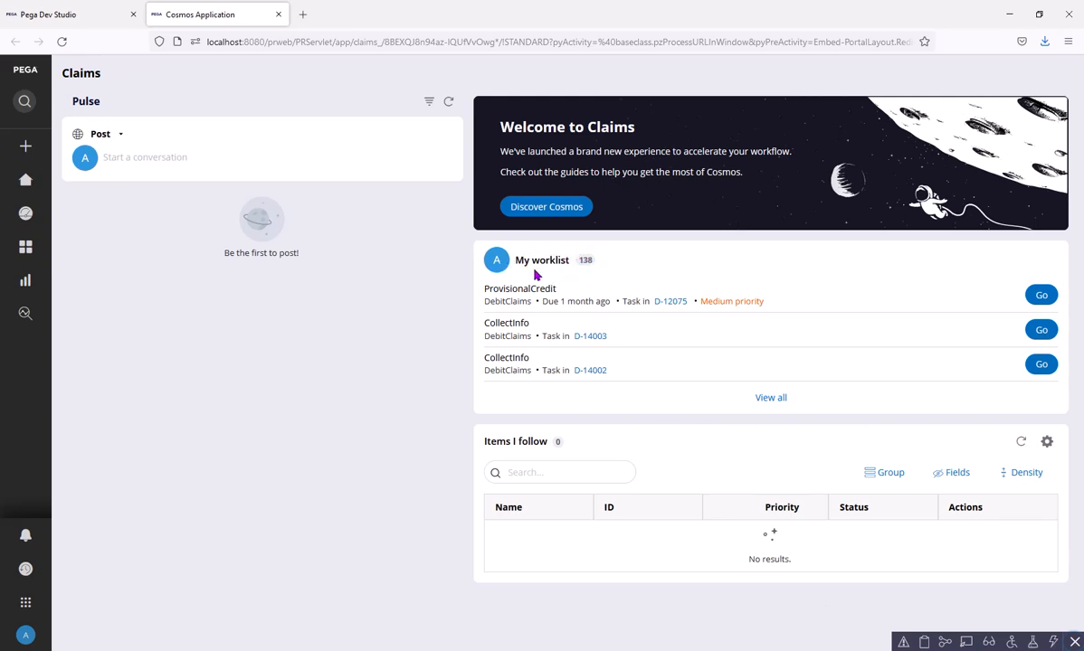
# Start a private edit of pyWorkListWidgetHeaderInner and continue past the locked-ruleset warning
pyautogui.doubleClick(536, 261)
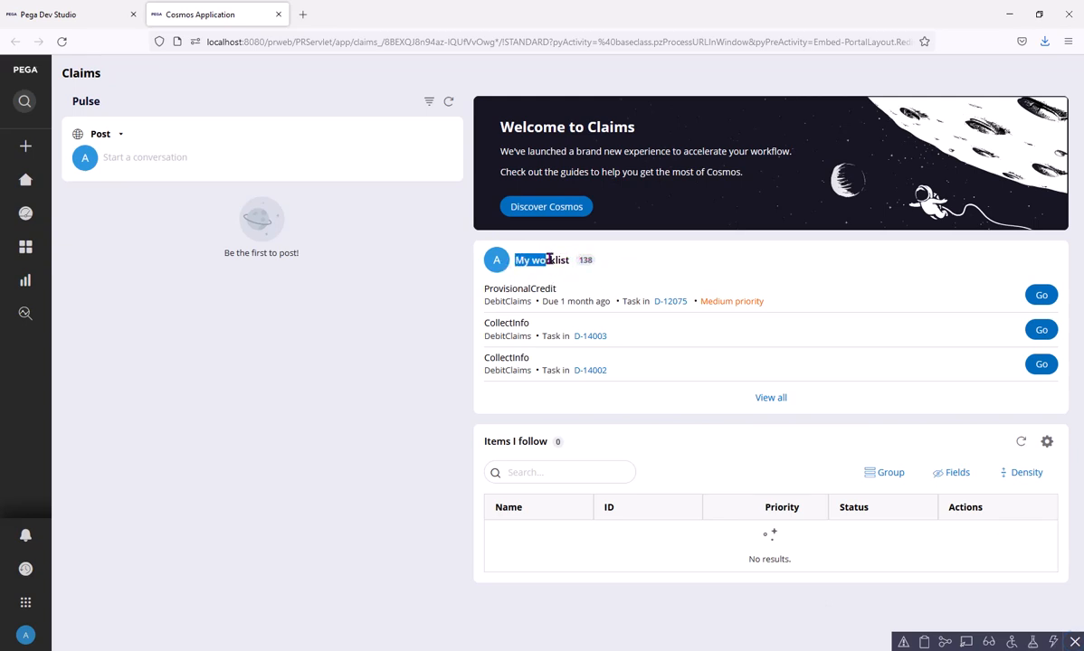
pyautogui.doubleClick(541, 260)
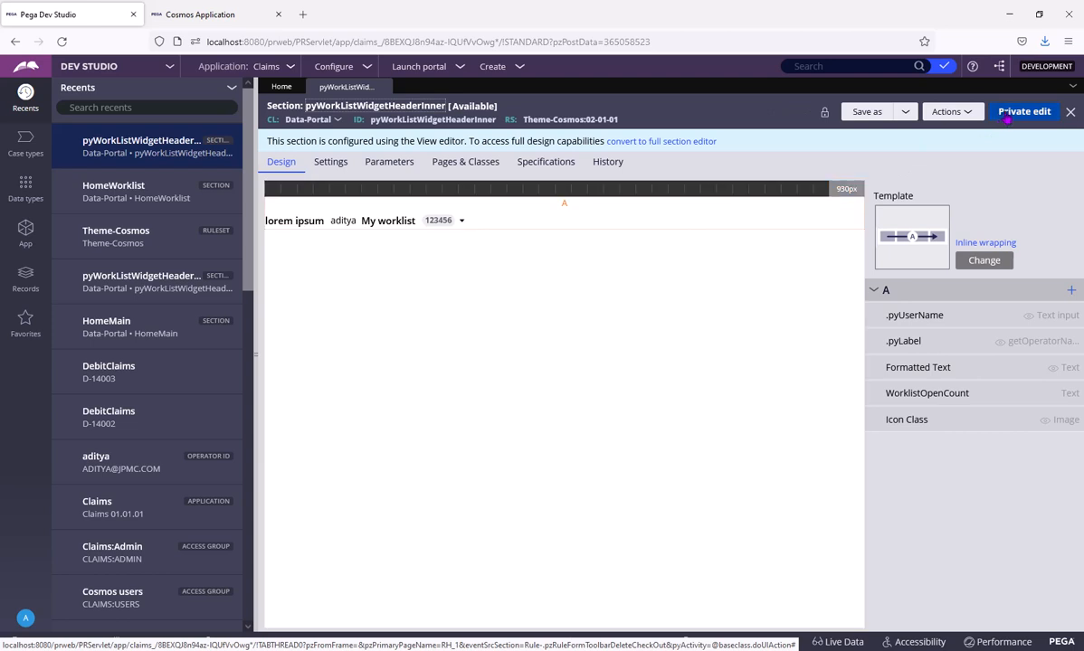
pyautogui.moveTo(1024, 110)
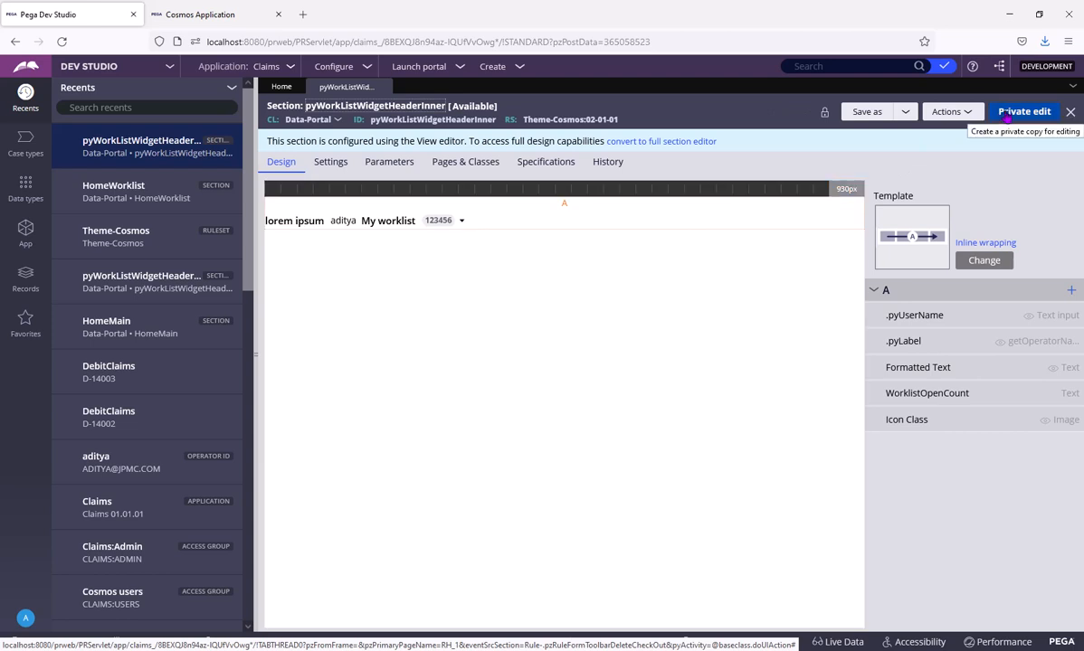
pyautogui.click(903, 112)
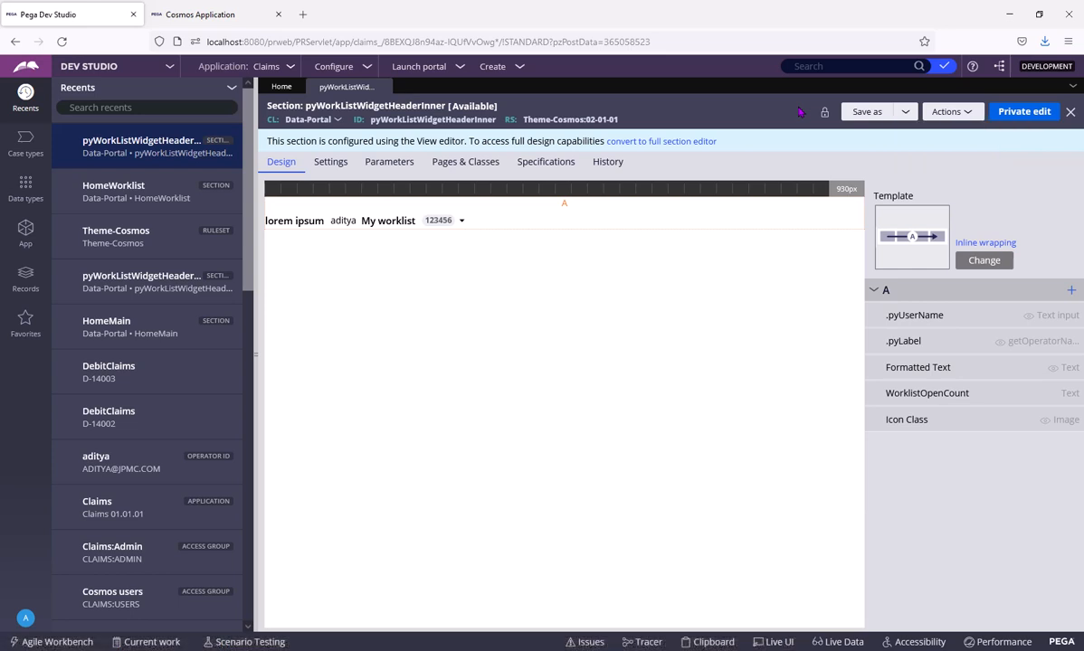
pyautogui.click(1024, 112)
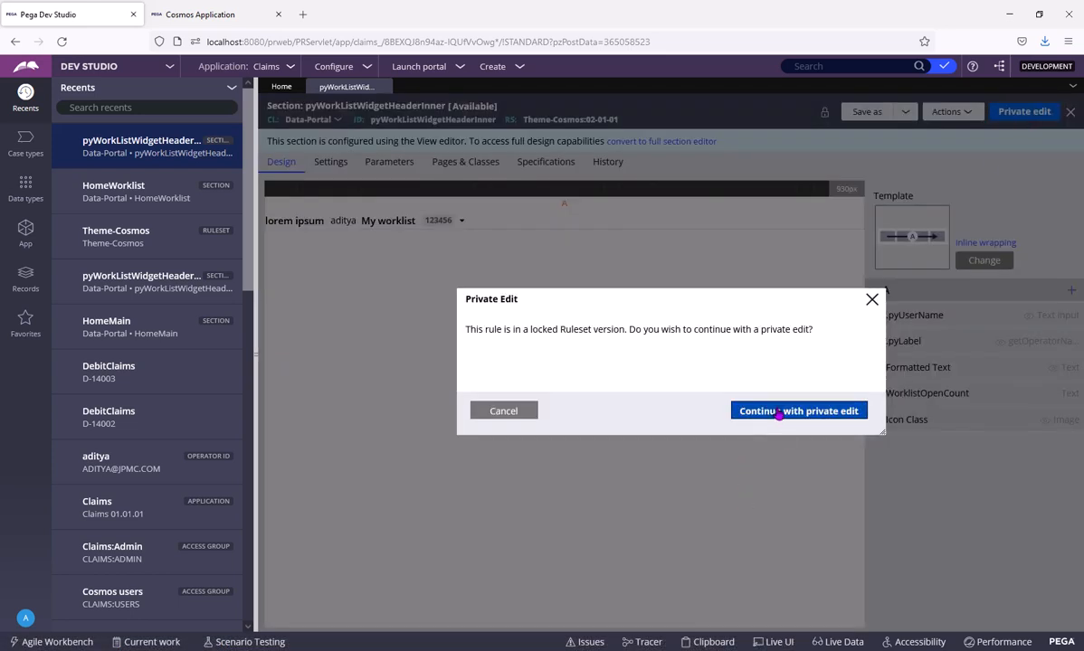
pyautogui.click(796, 410)
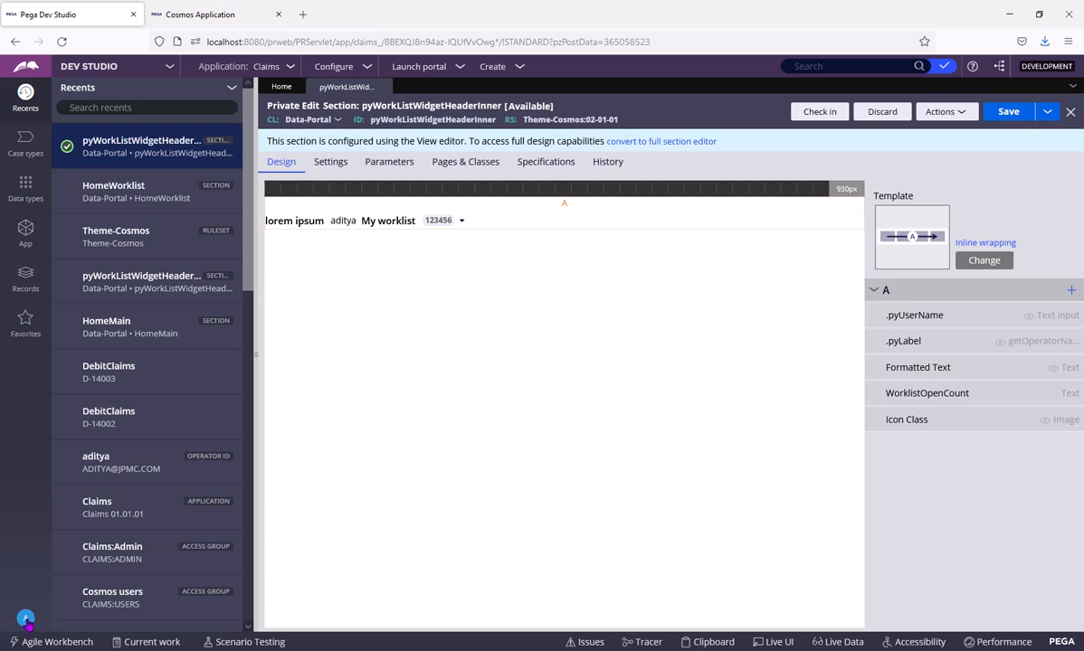
pyautogui.moveTo(484, 456)
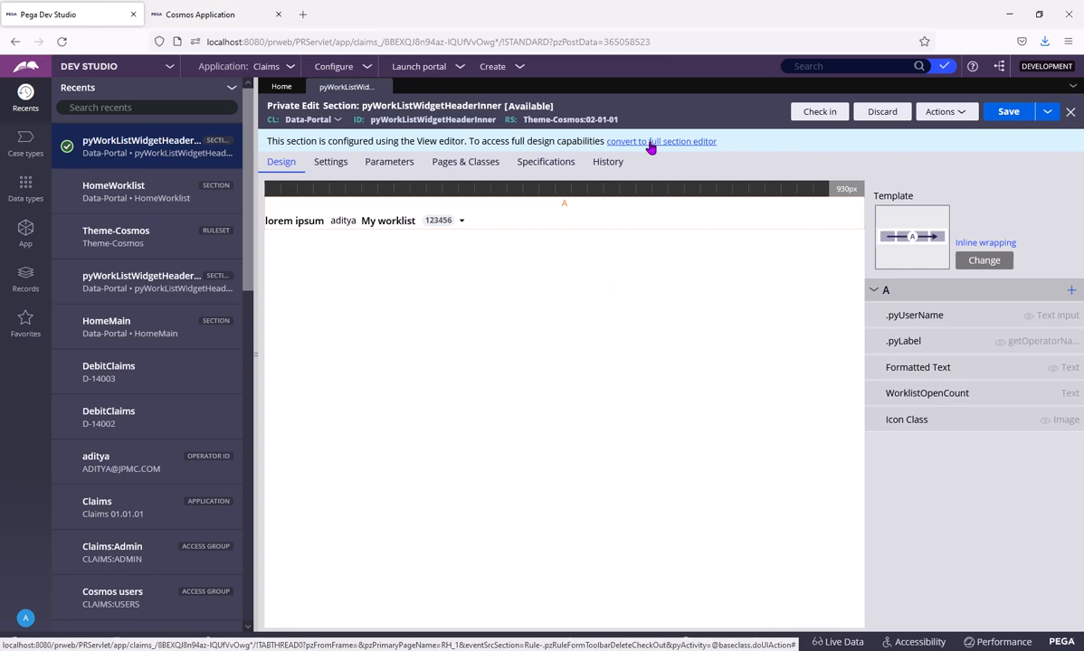
pyautogui.moveTo(669, 147)
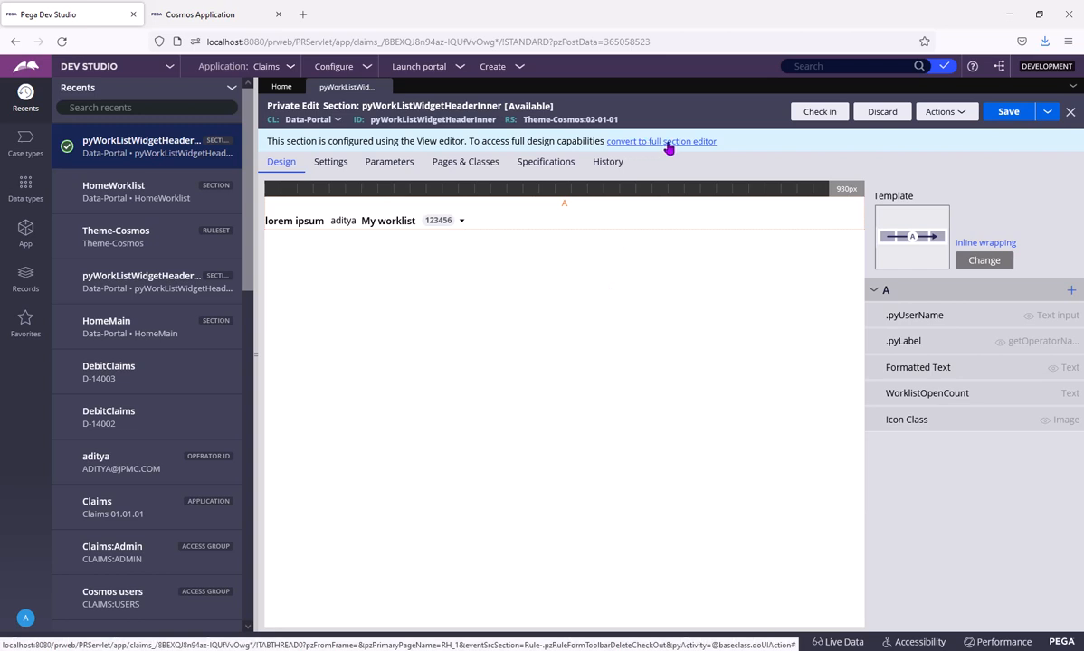
# Convert the templated section to the full section editor and confirm the conversion
pyautogui.click(663, 141)
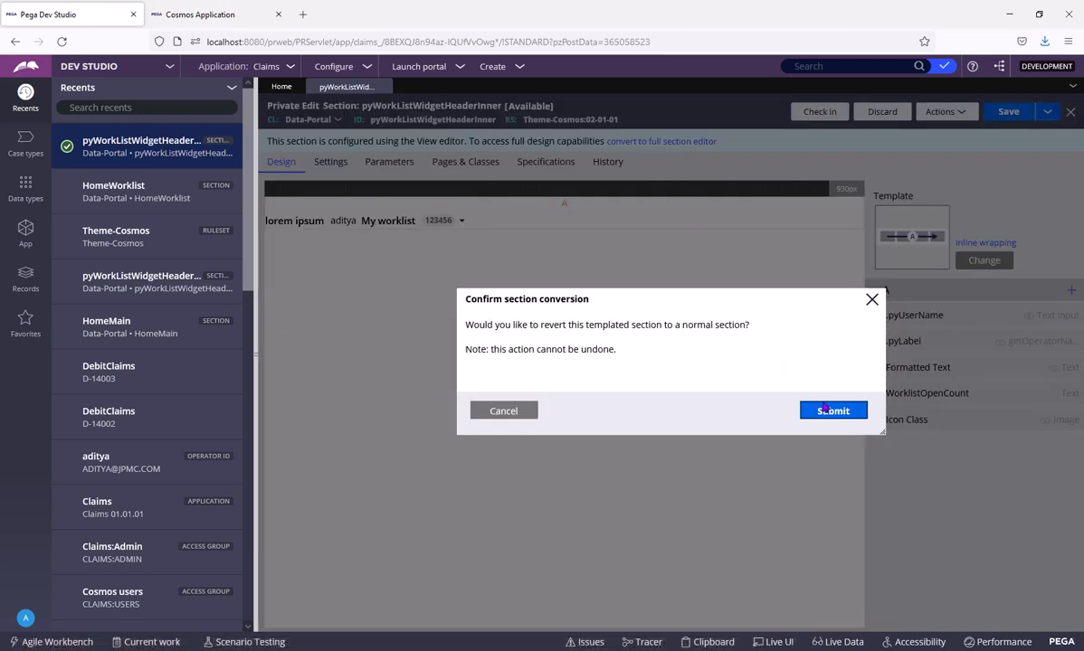
pyautogui.click(833, 409)
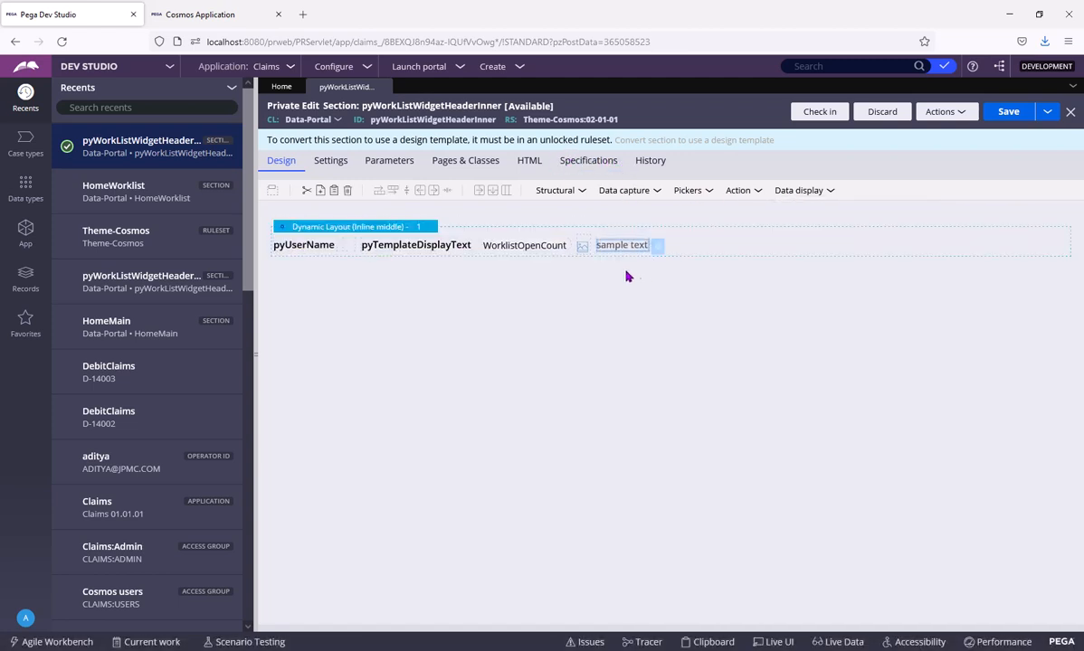
# Change the sample text label's Value to '(My tasks list)' in Cell Properties and submit
pyautogui.doubleClick(623, 246)
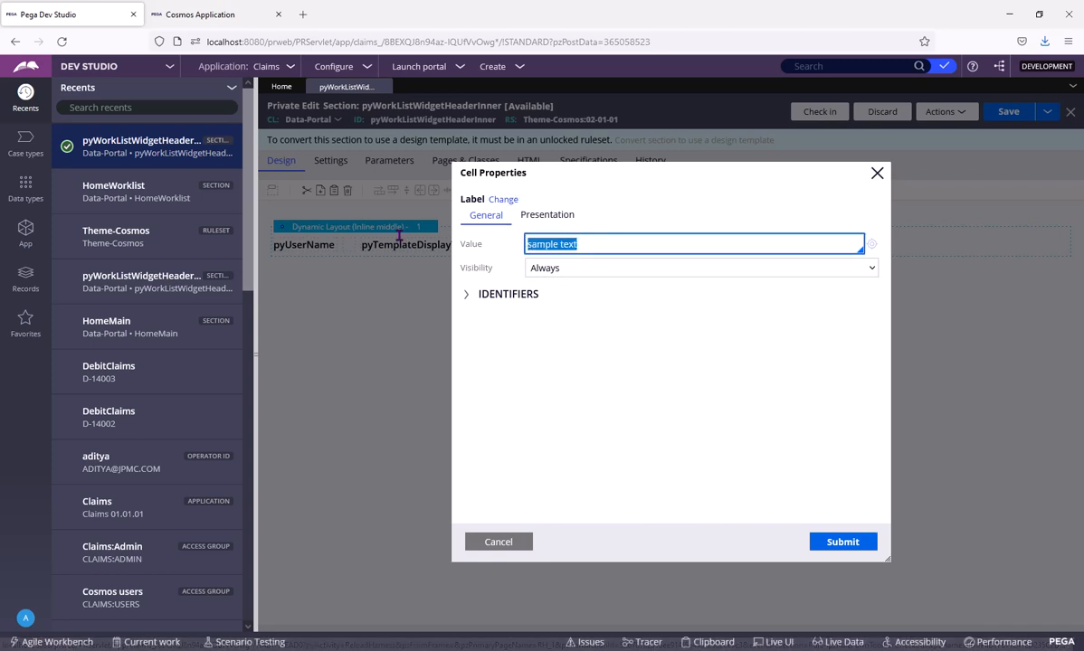
pyautogui.write('(My')
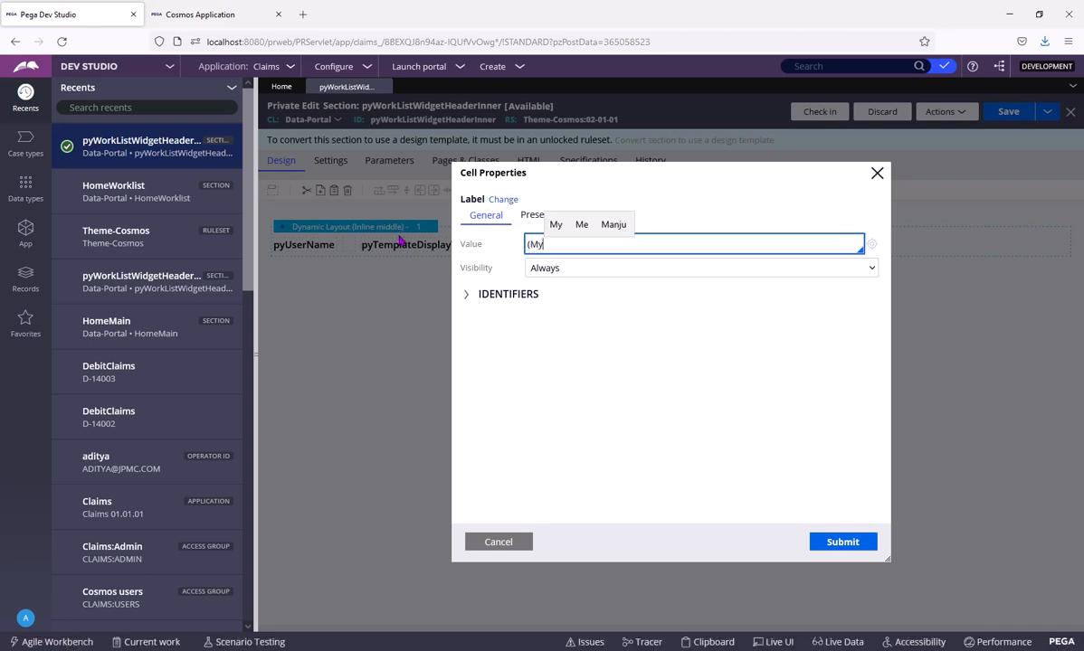
pyautogui.write('tasks list')
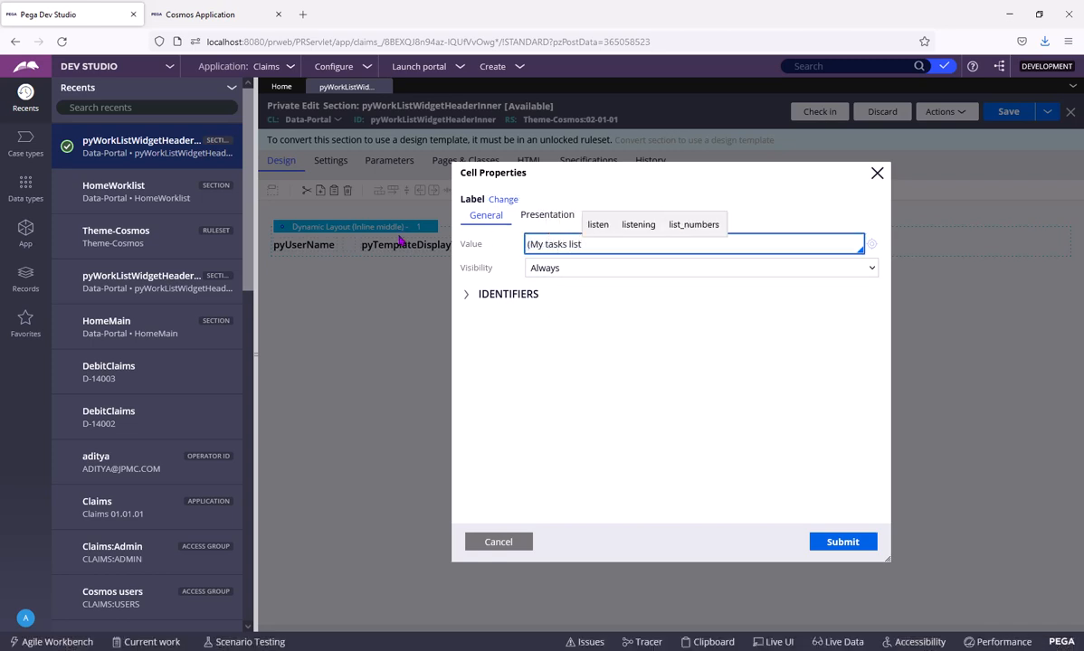
pyautogui.click(841, 541)
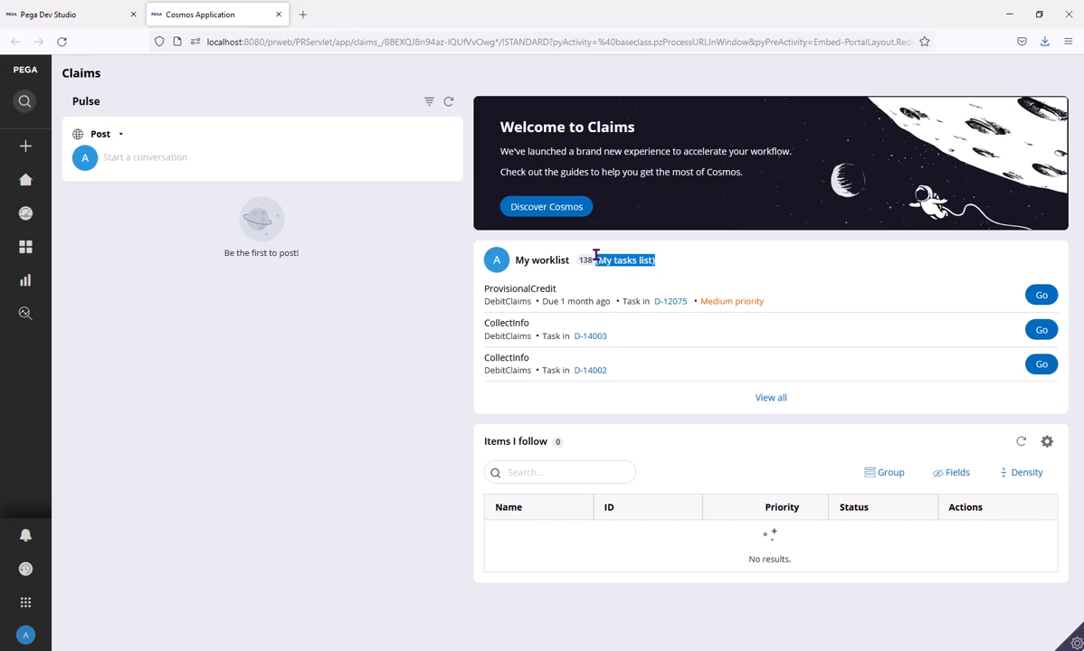
pyautogui.moveTo(662, 267)
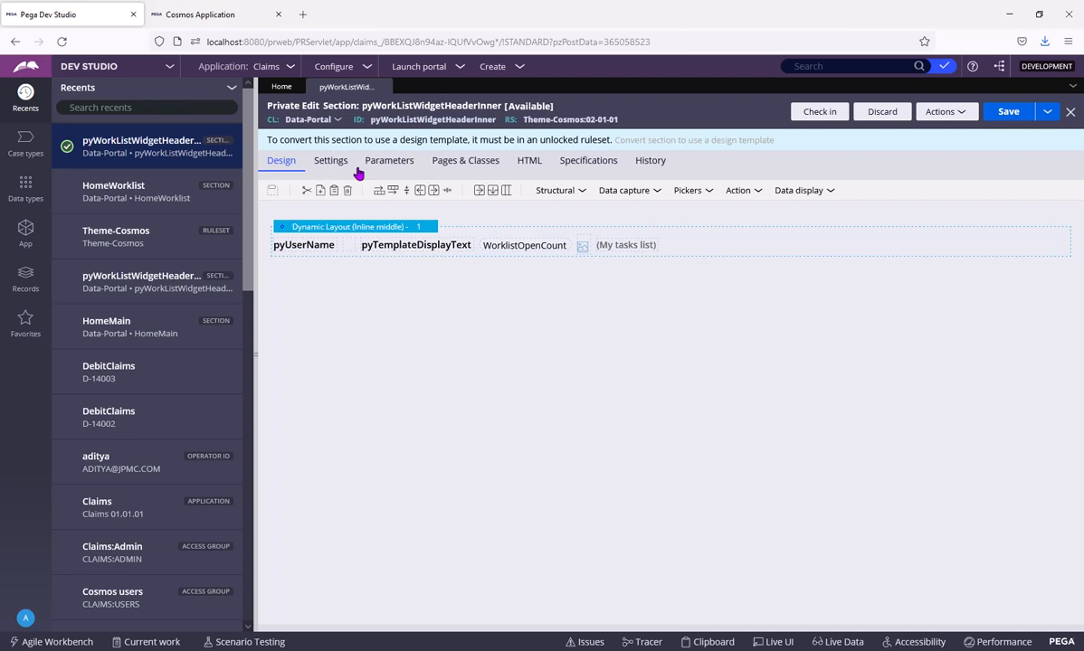
pyautogui.moveTo(481, 297)
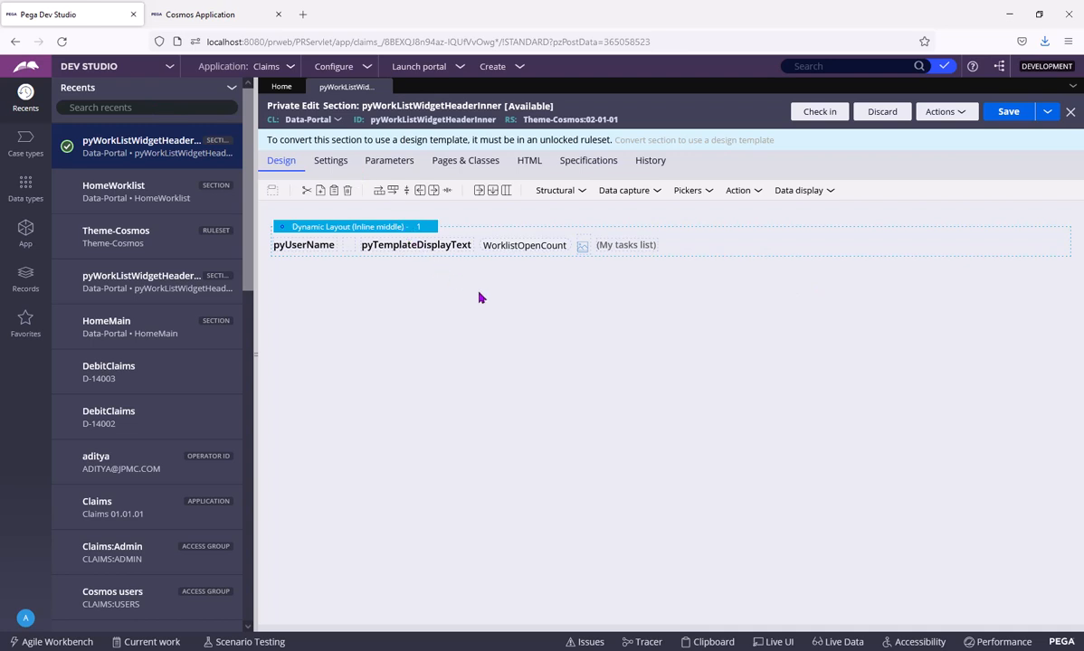
# Check the '(My tasks list)' label in the Cosmos portal worklist header, then return to the section
pyautogui.click(203, 14)
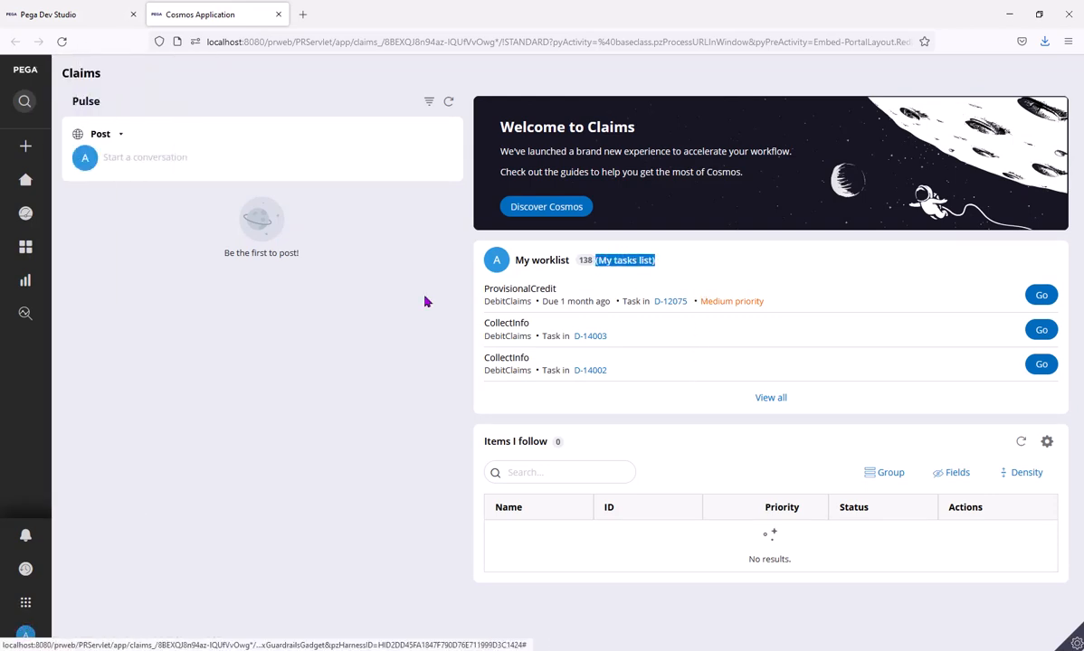
pyautogui.moveTo(177, 199)
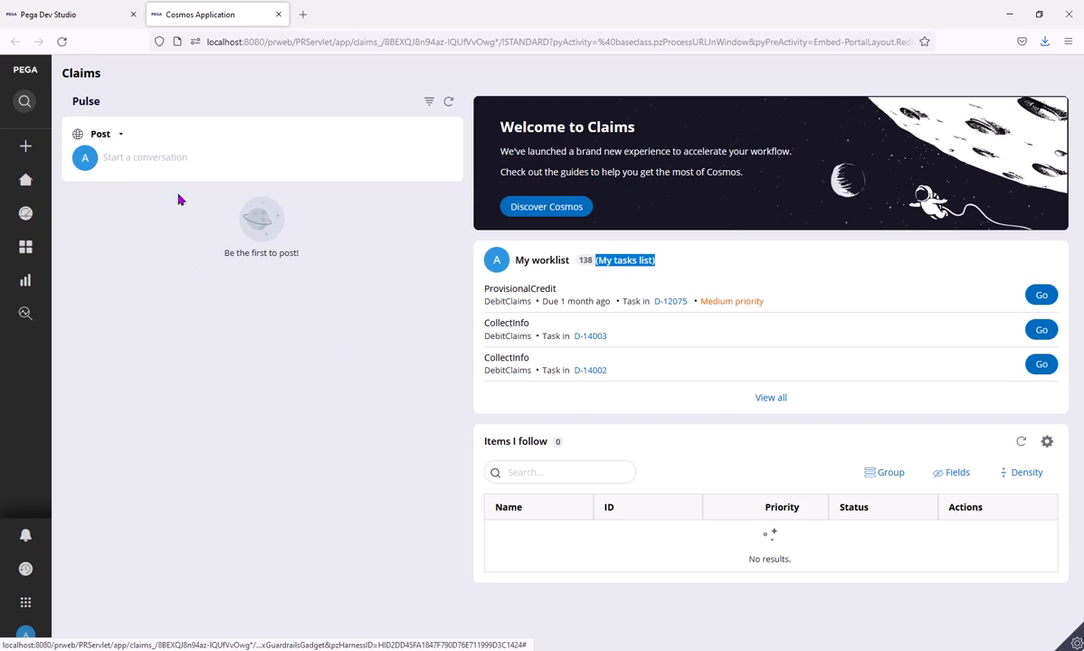
pyautogui.click(626, 261)
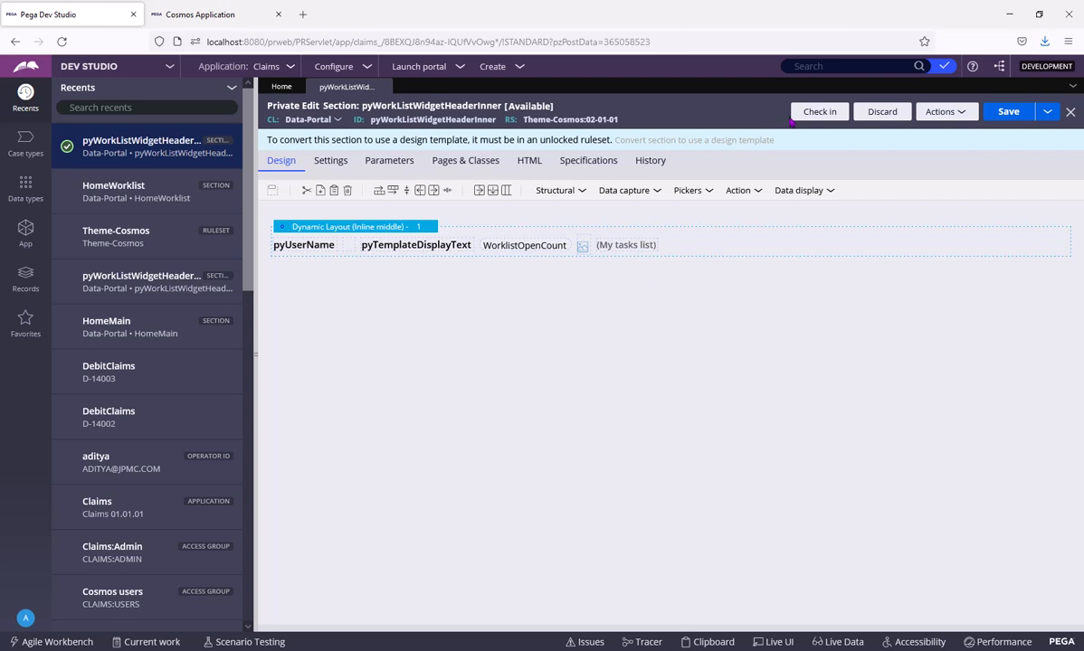
pyautogui.click(817, 113)
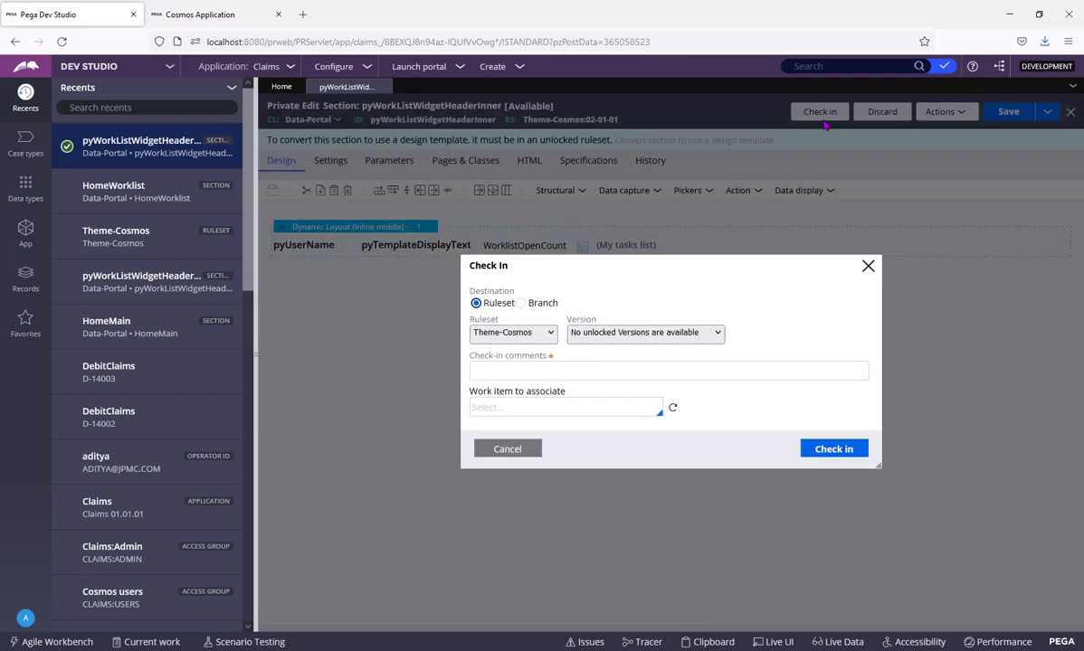
pyautogui.click(523, 307)
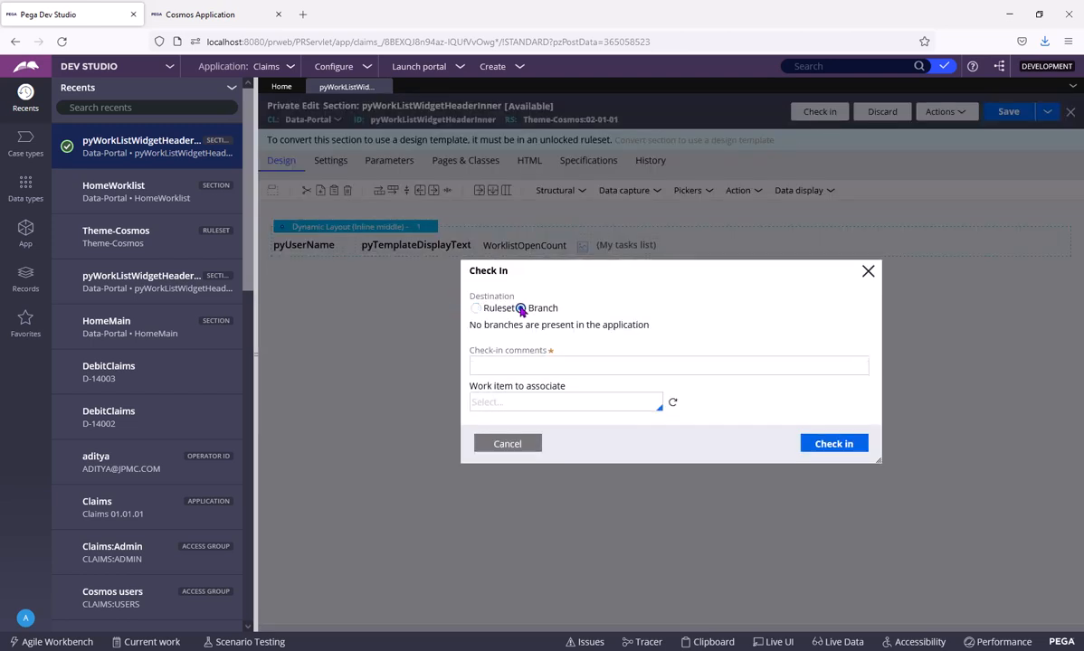
pyautogui.click(521, 308)
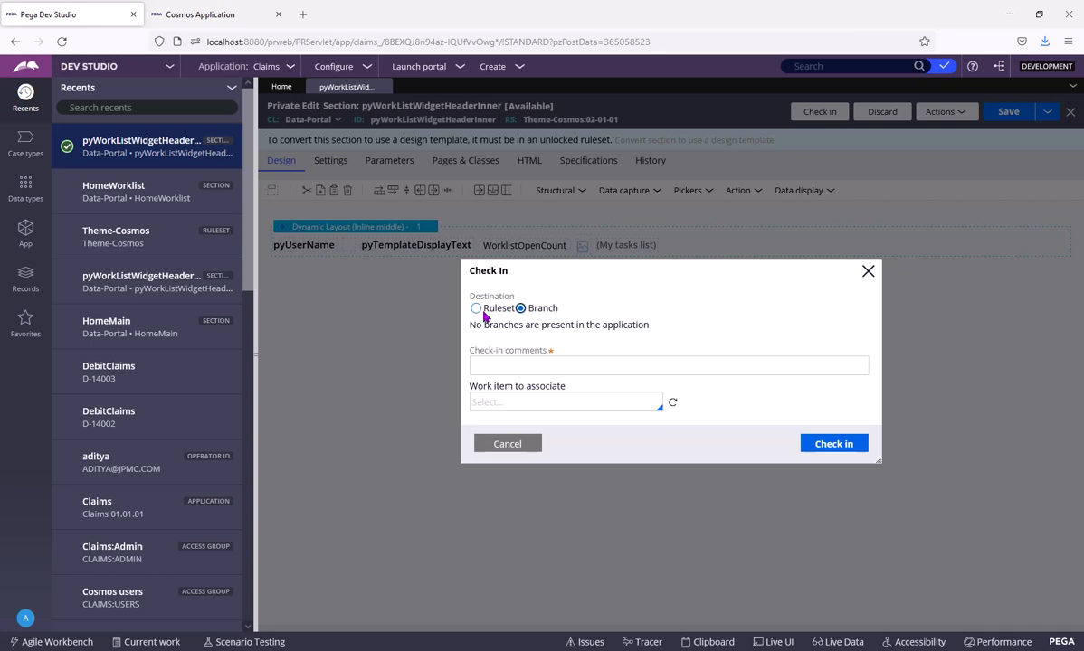
pyautogui.click(478, 302)
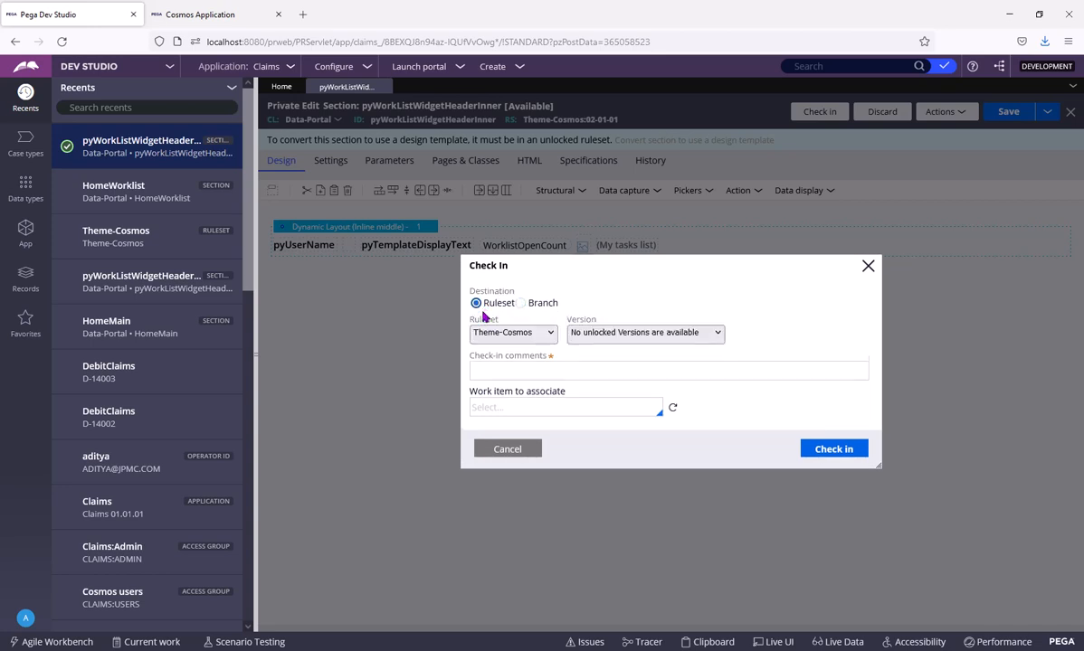
pyautogui.moveTo(517, 311)
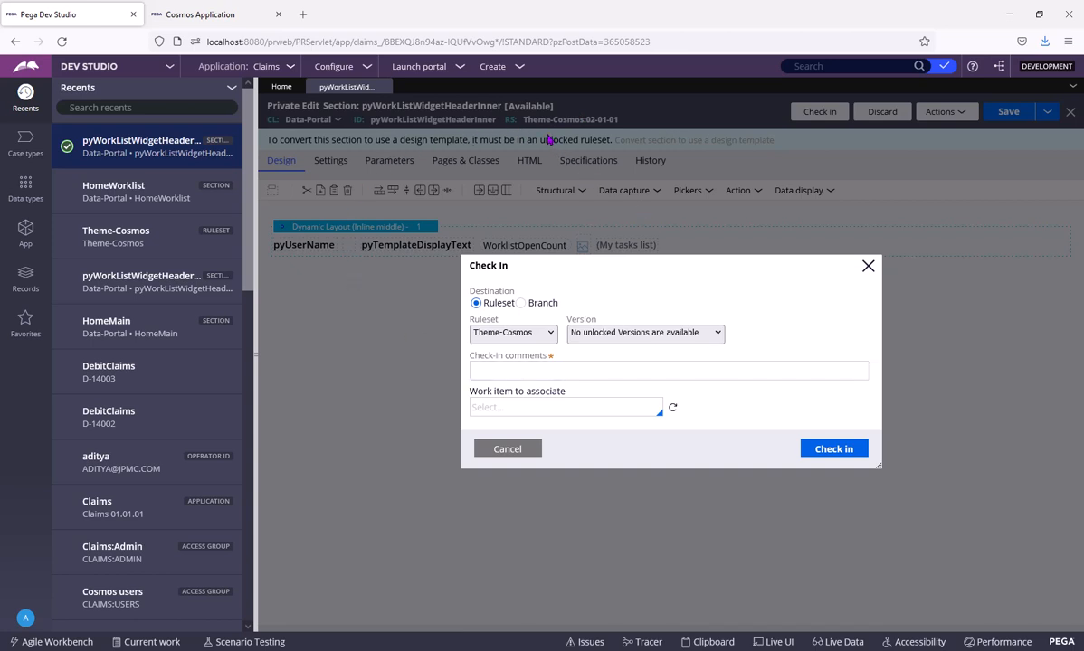
pyautogui.moveTo(550, 137)
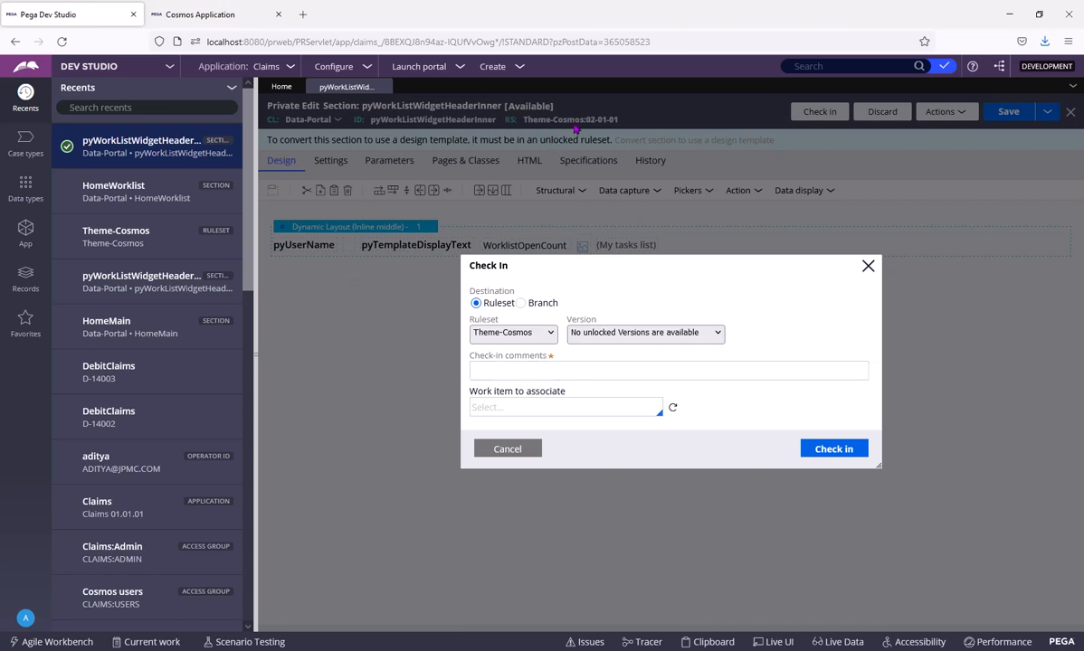
pyautogui.write('v')
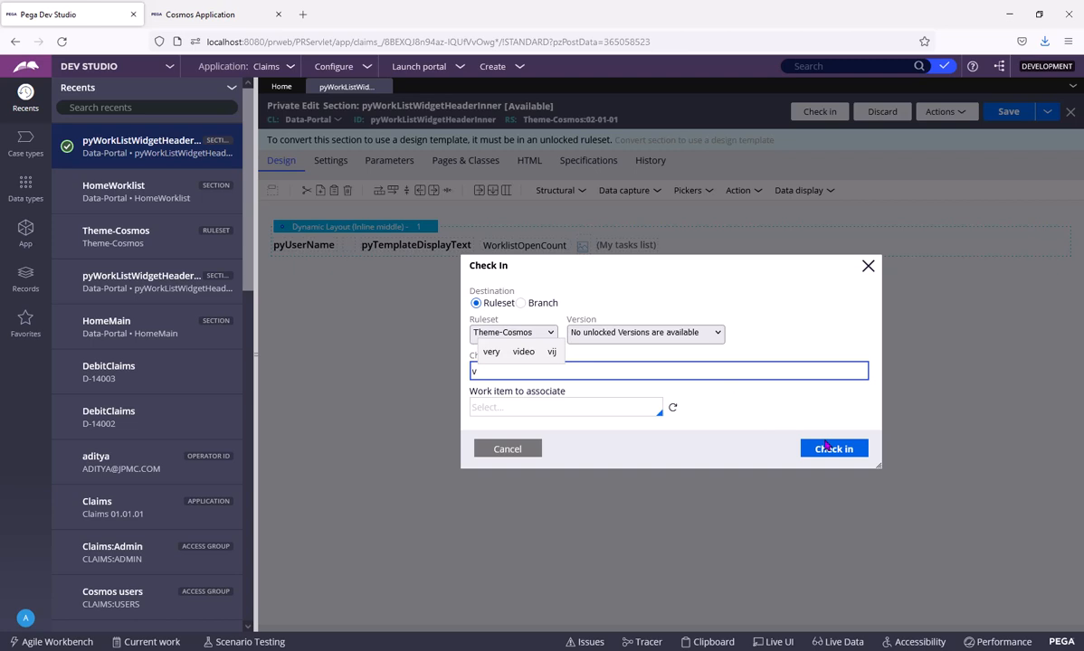
pyautogui.click(832, 448)
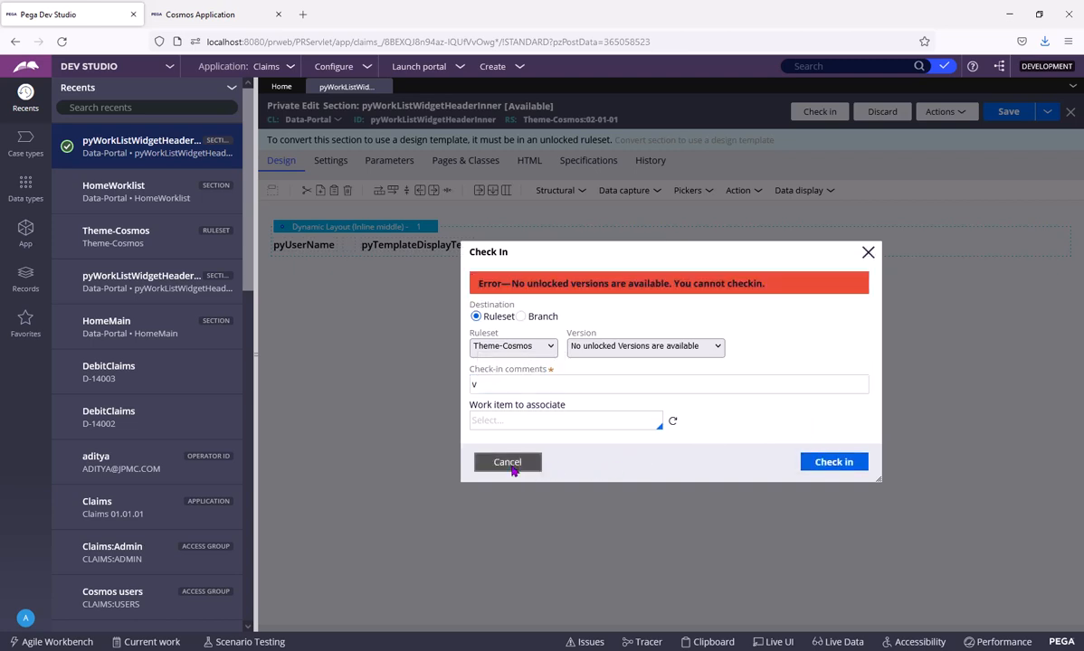
pyautogui.click(506, 463)
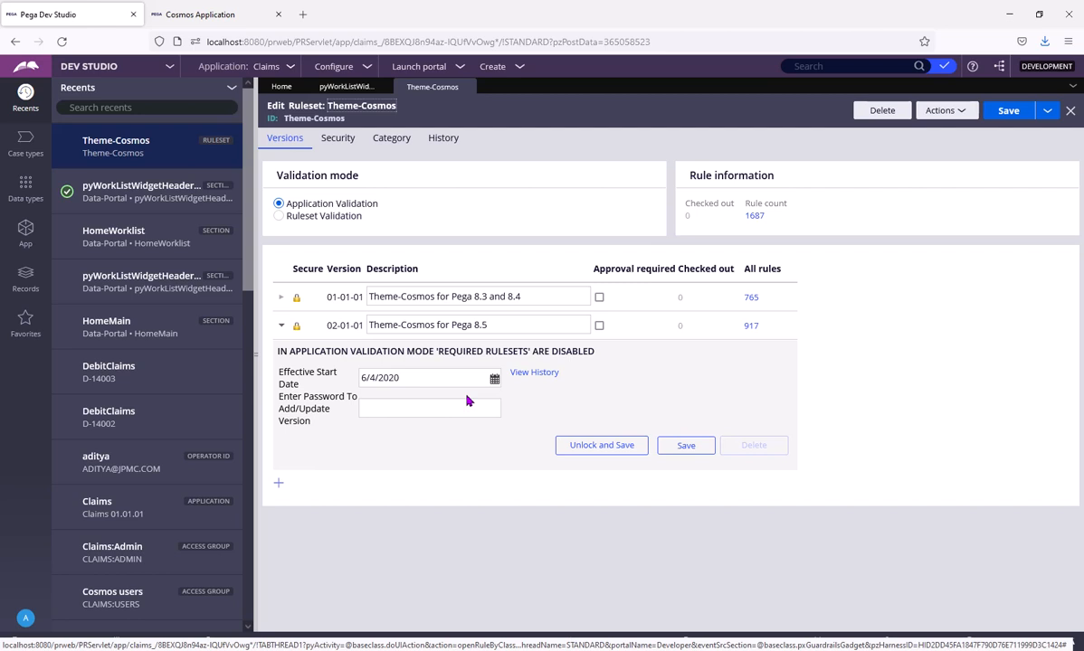
# Enter the password for Theme-Cosmos 02-01-01, Unlock and Save, and submit the unlock password
pyautogui.click(431, 409)
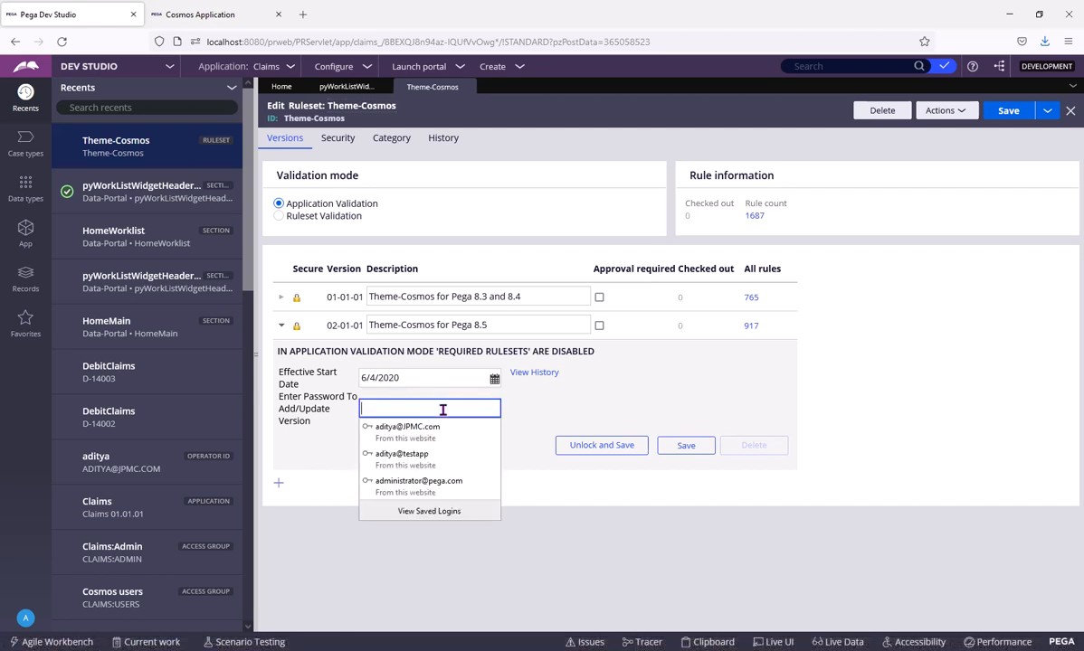
pyautogui.write('•••••')
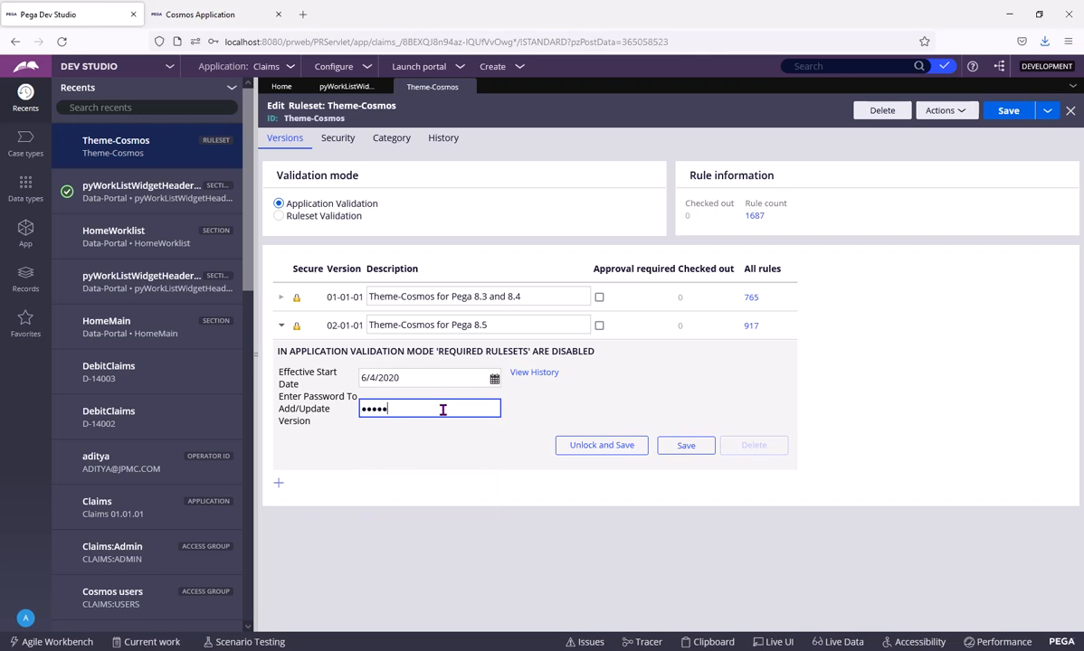
pyautogui.click(601, 446)
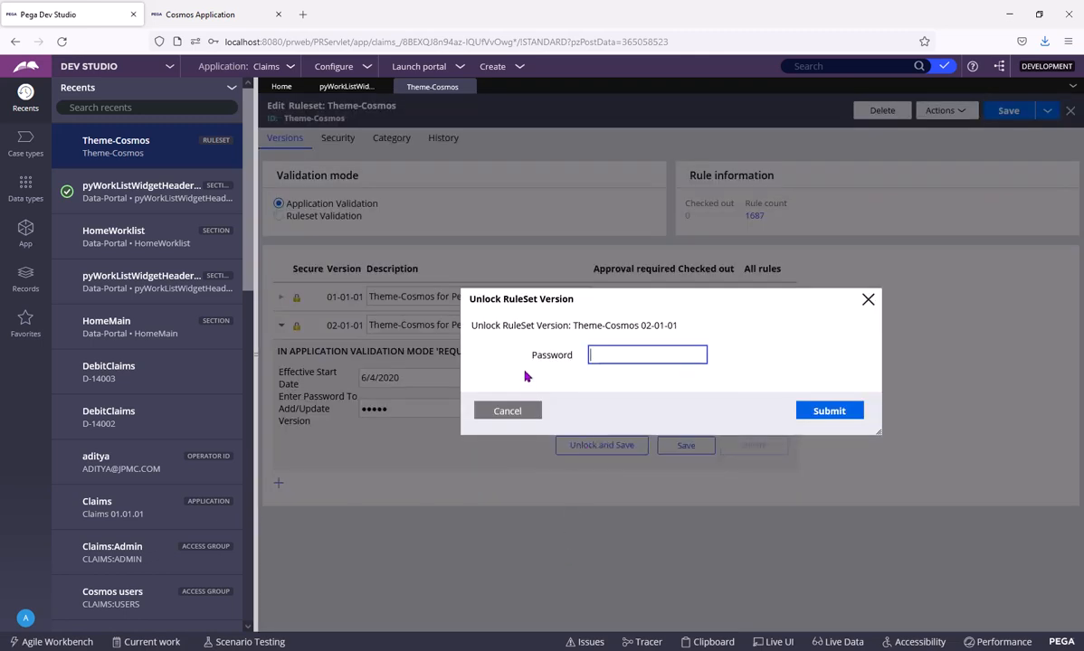
pyautogui.click(646, 355)
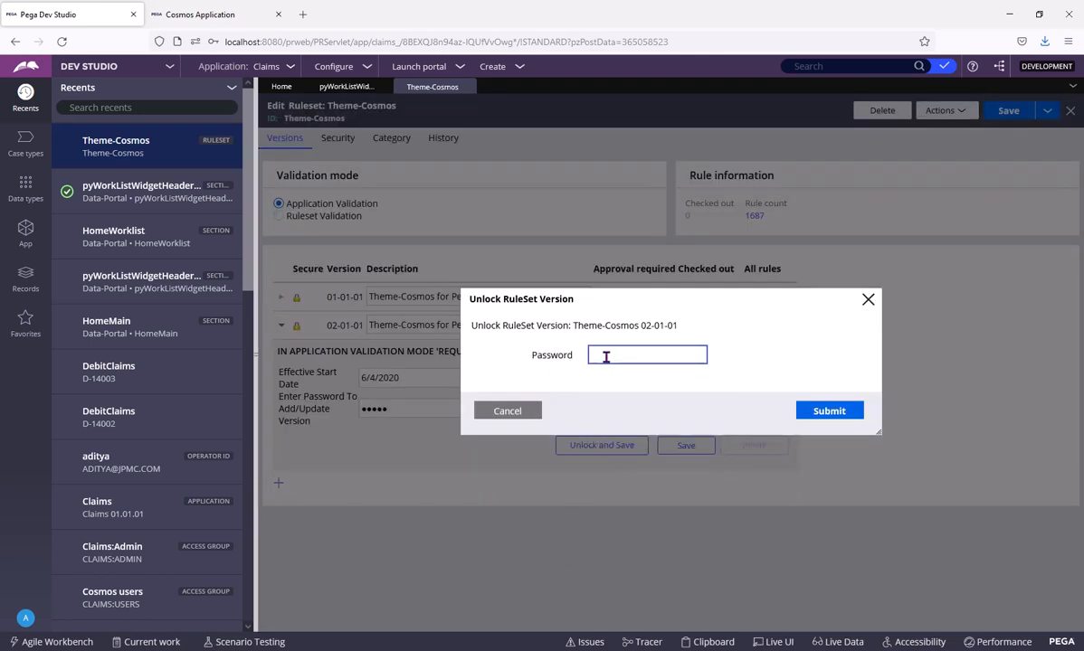
pyautogui.write('••')
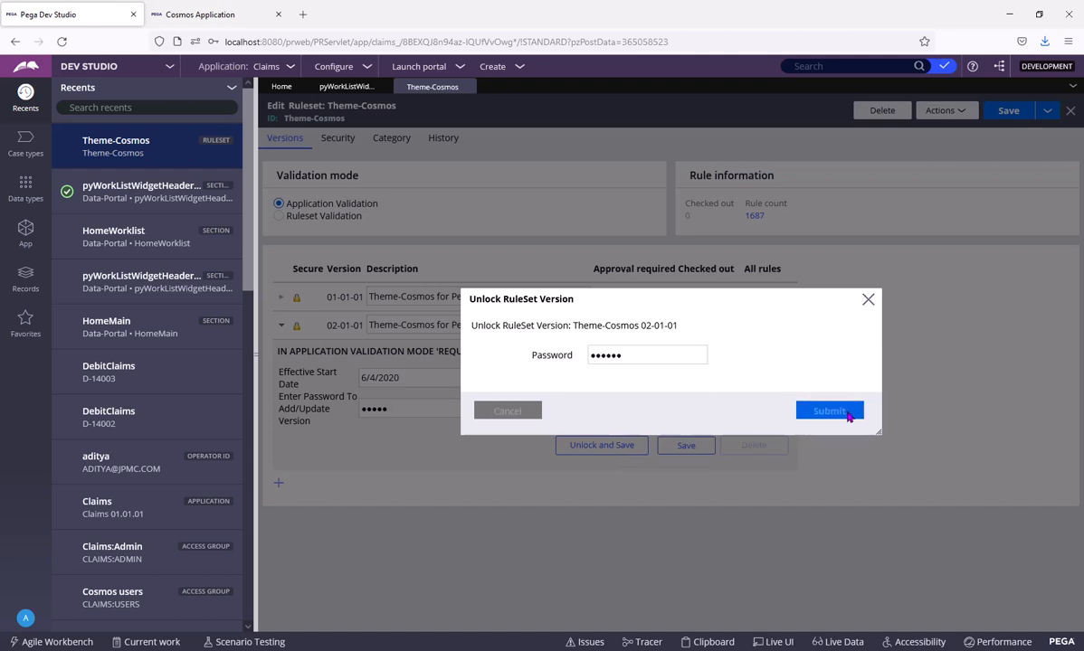
pyautogui.click(829, 409)
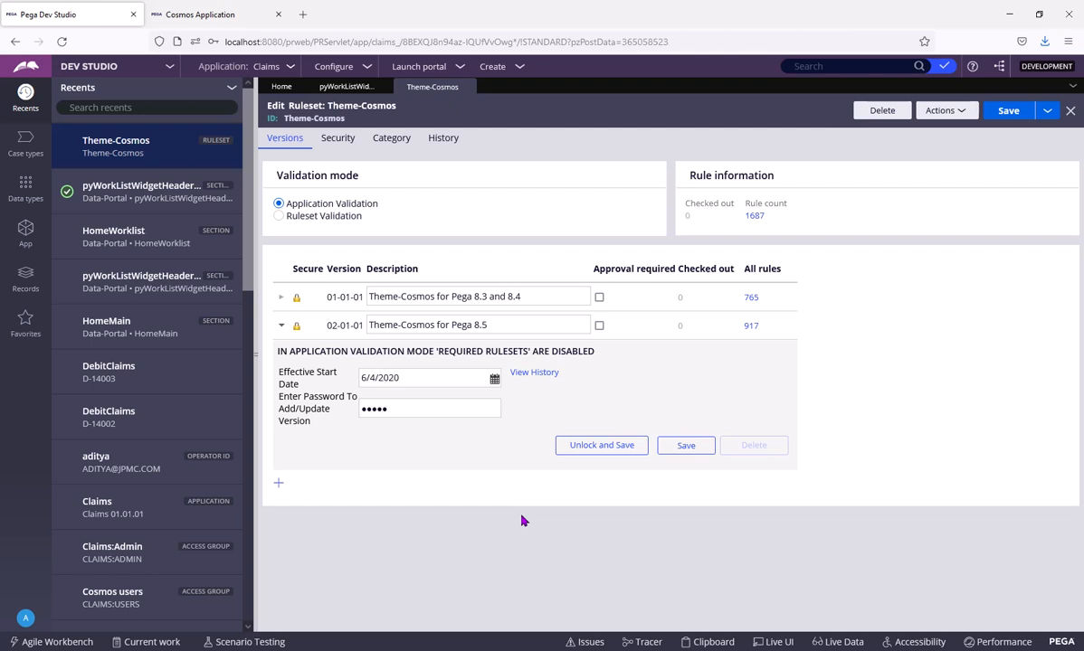
pyautogui.click(478, 326)
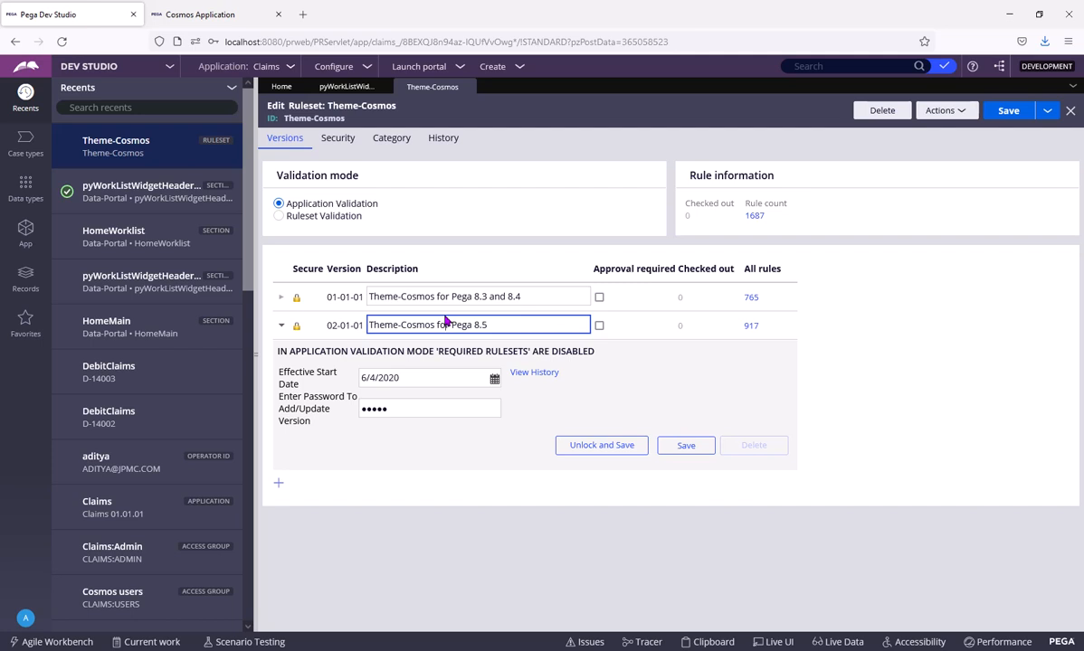
pyautogui.moveTo(291, 496)
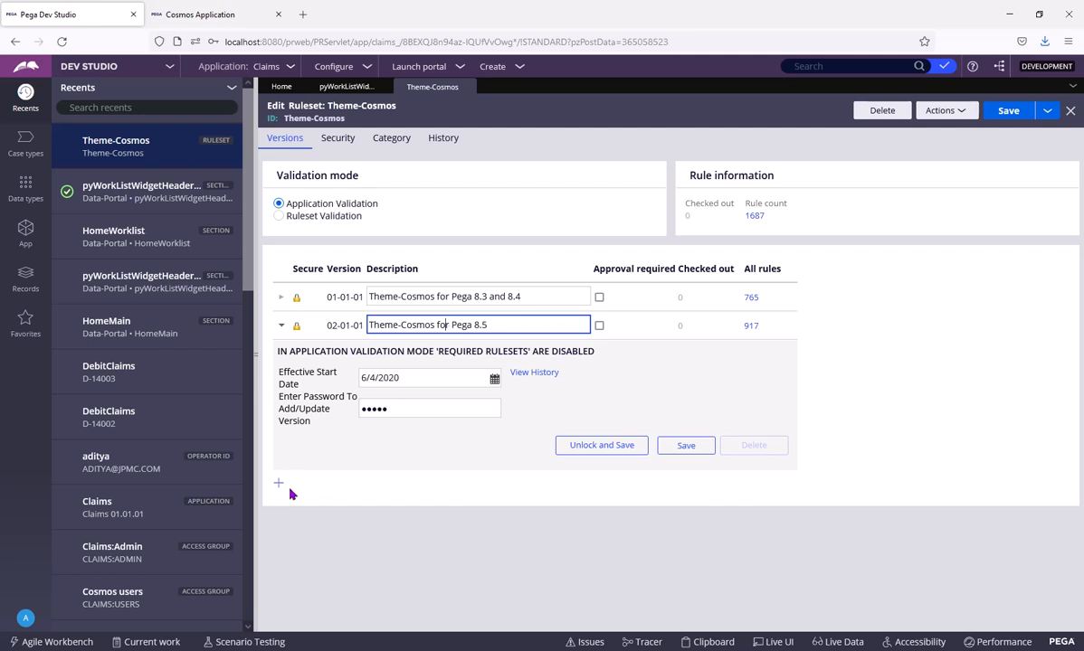
# Create the new Theme-Cosmos ruleset version 02-01-02
pyautogui.click(279, 483)
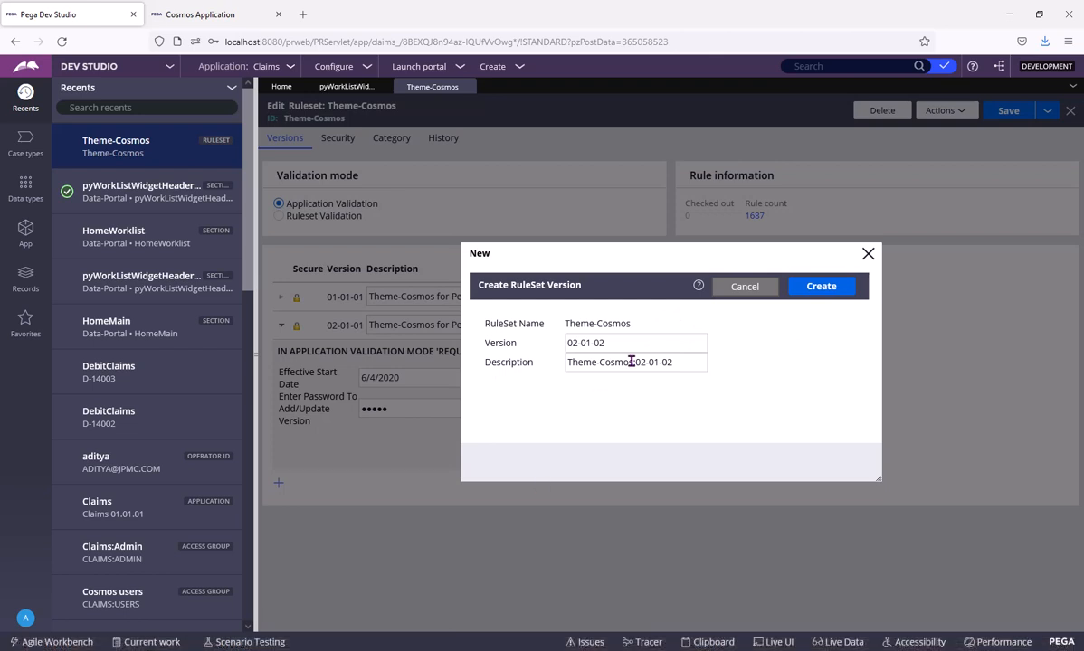
pyautogui.click(820, 286)
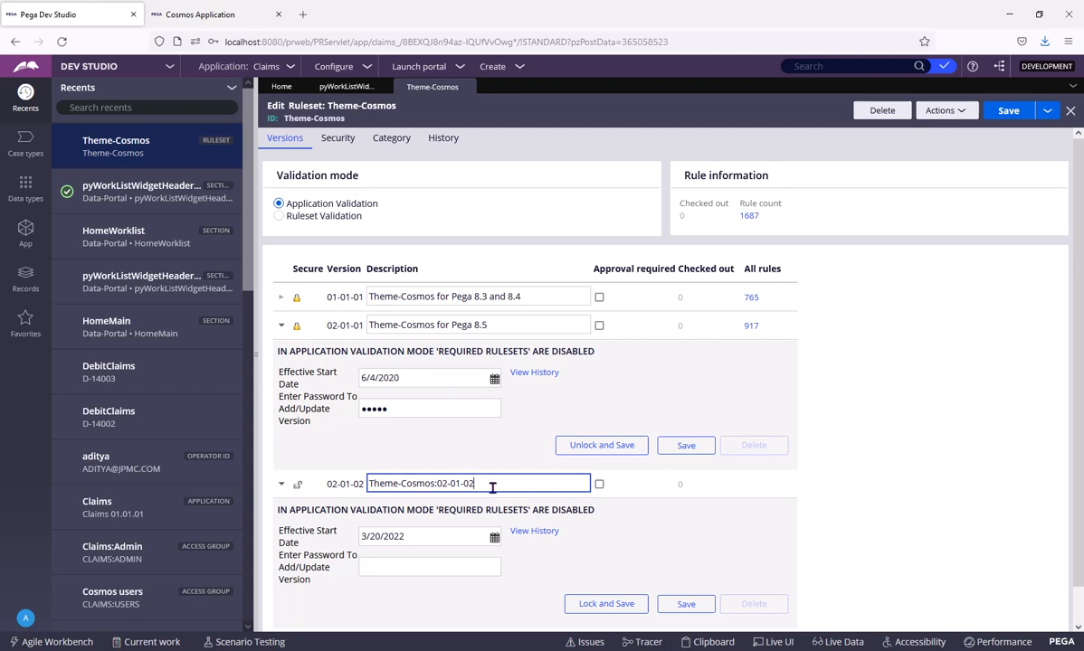
pyautogui.moveTo(492, 483)
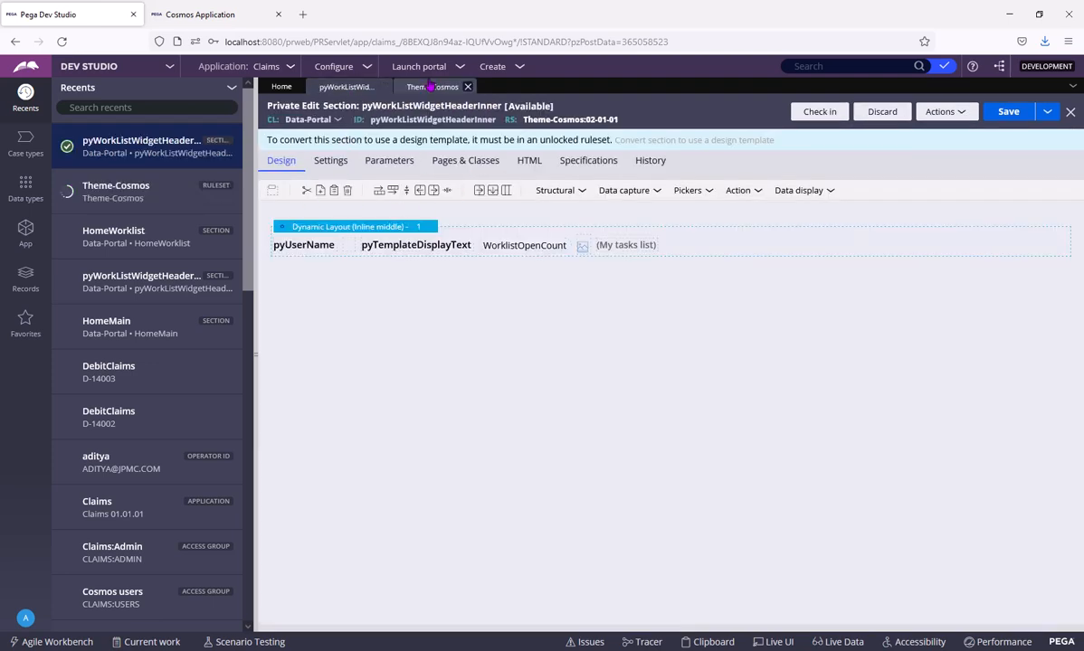
# Close the Theme-Cosmos ruleset record, raising the Unsaved changes prompt
pyautogui.click(433, 87)
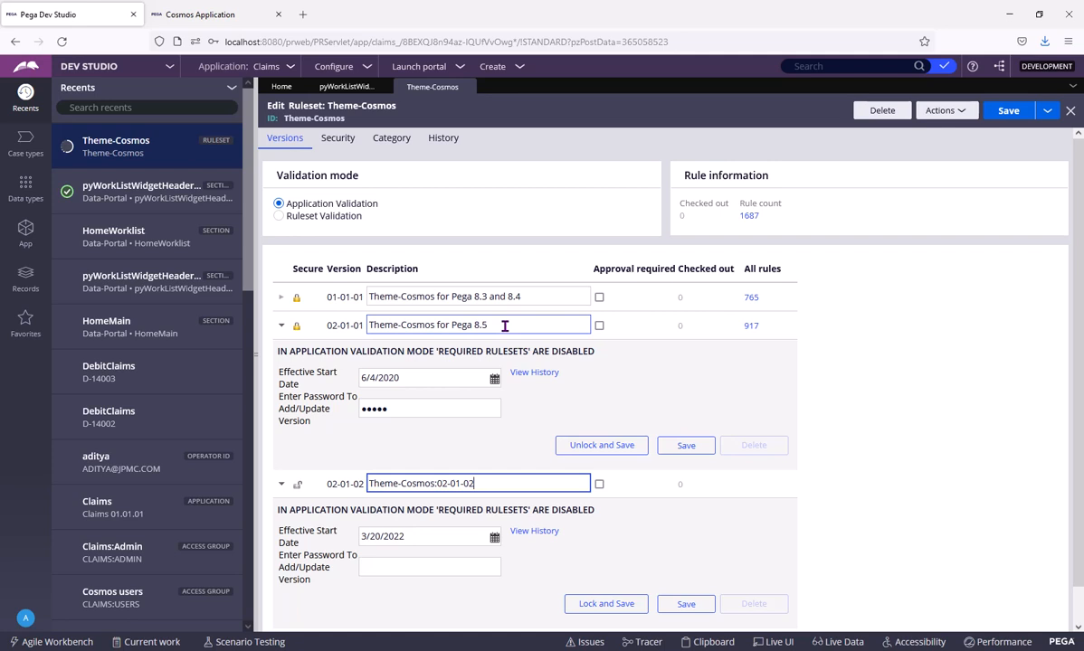
pyautogui.click(434, 326)
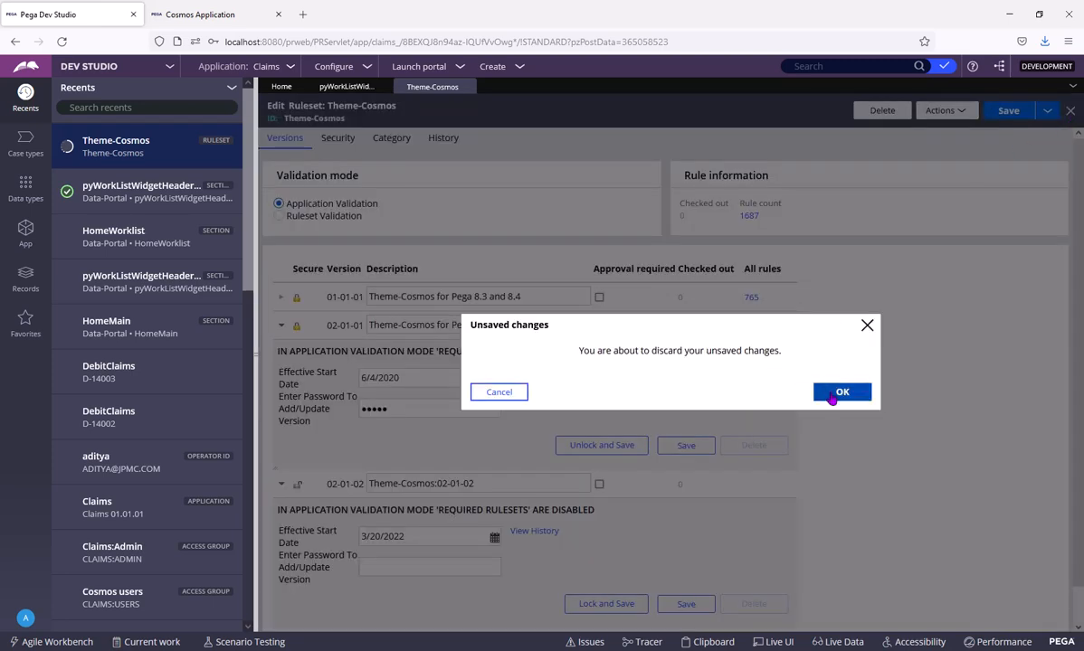
# Discard the unsaved ruleset changes and the section's private checkout, then show the Save as options
pyautogui.click(841, 391)
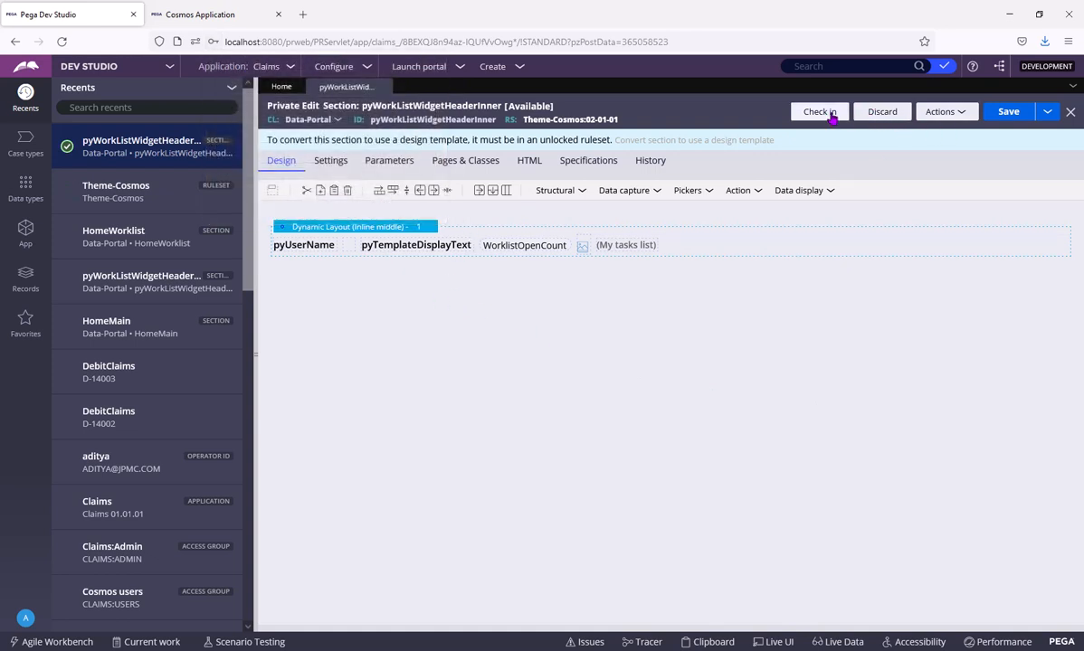
pyautogui.click(881, 112)
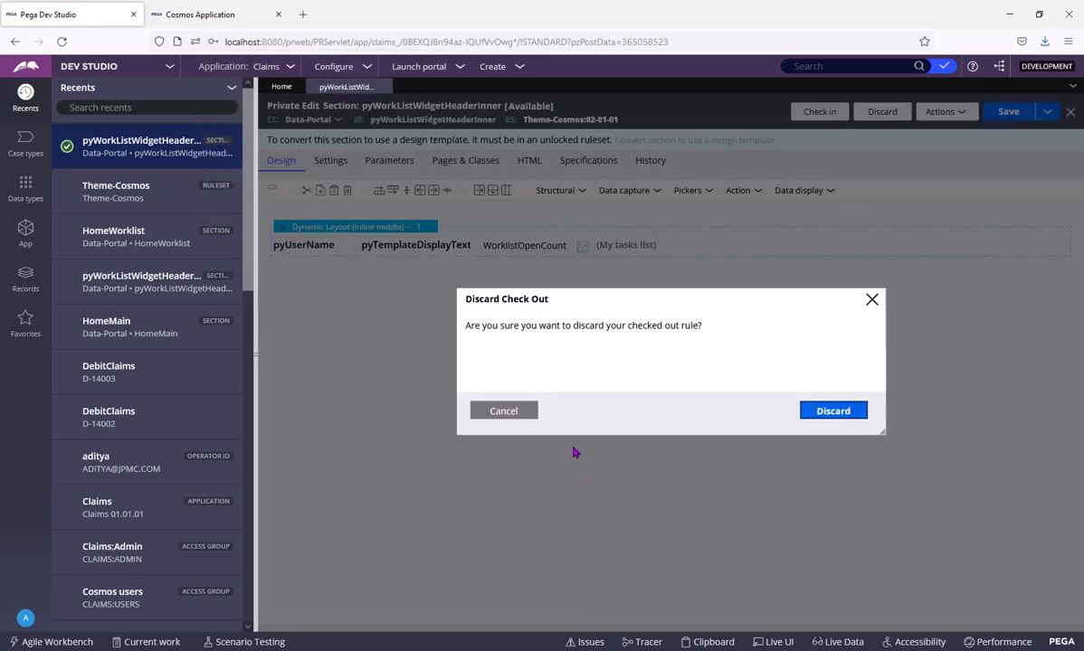
pyautogui.click(832, 411)
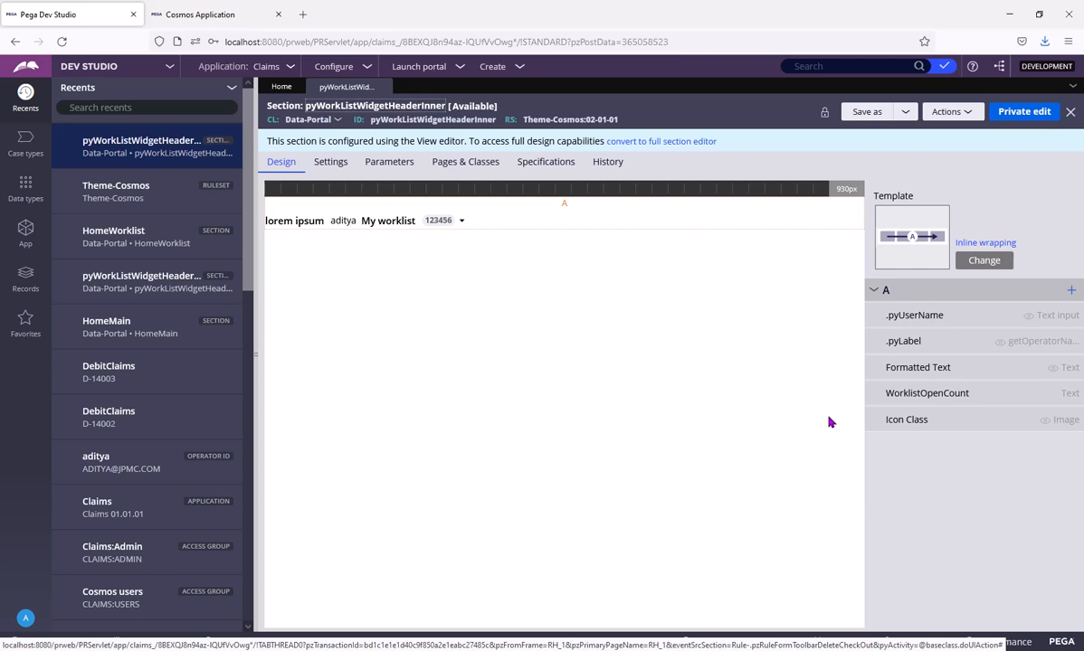
pyautogui.click(905, 112)
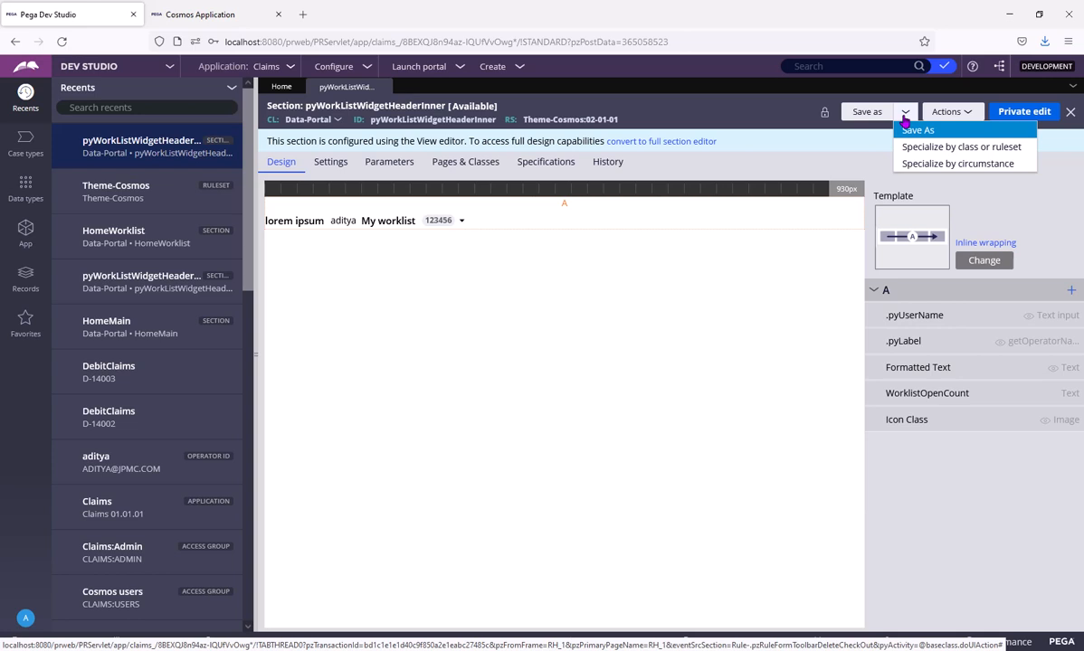
pyautogui.moveTo(908, 131)
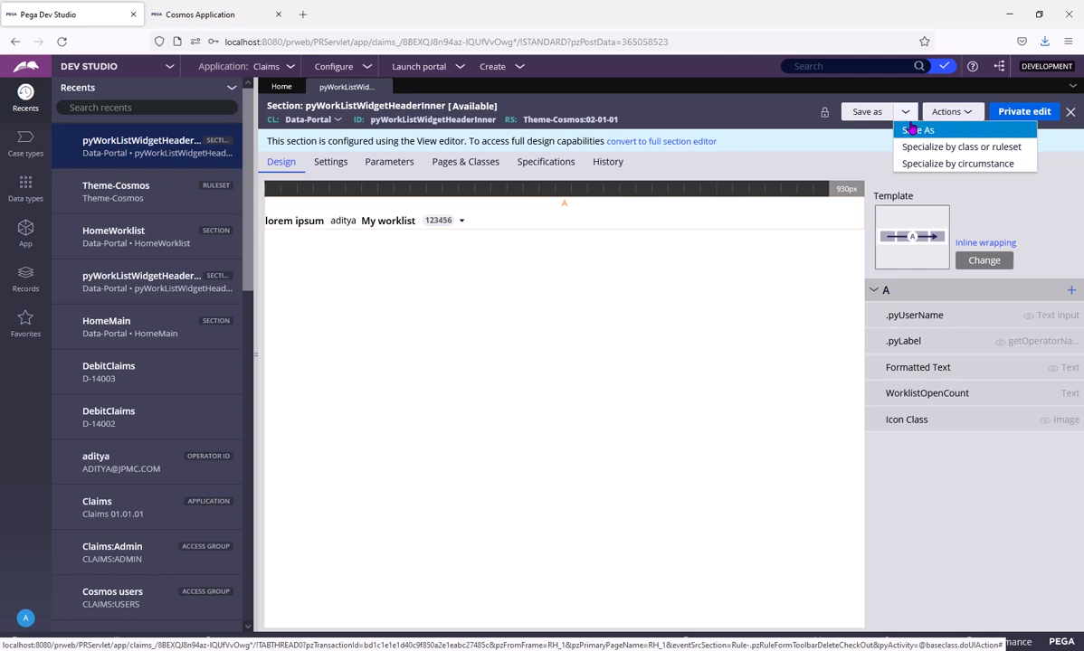
# Begin Save As for the section applying to Data-Portal, choosing Cosmos as the context
pyautogui.click(915, 130)
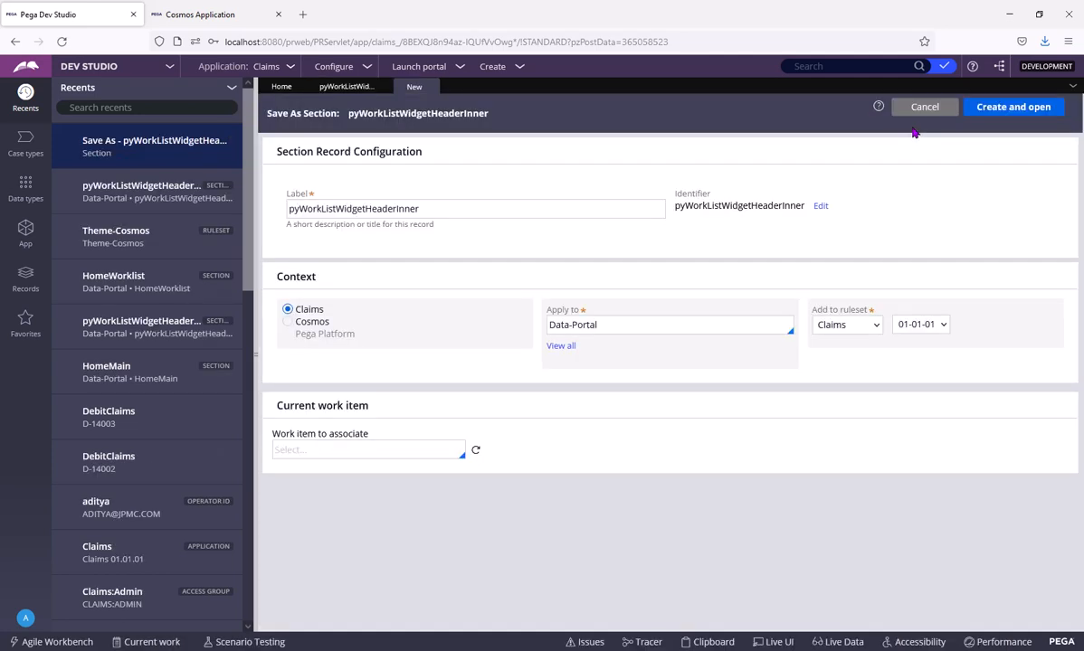
pyautogui.moveTo(691, 225)
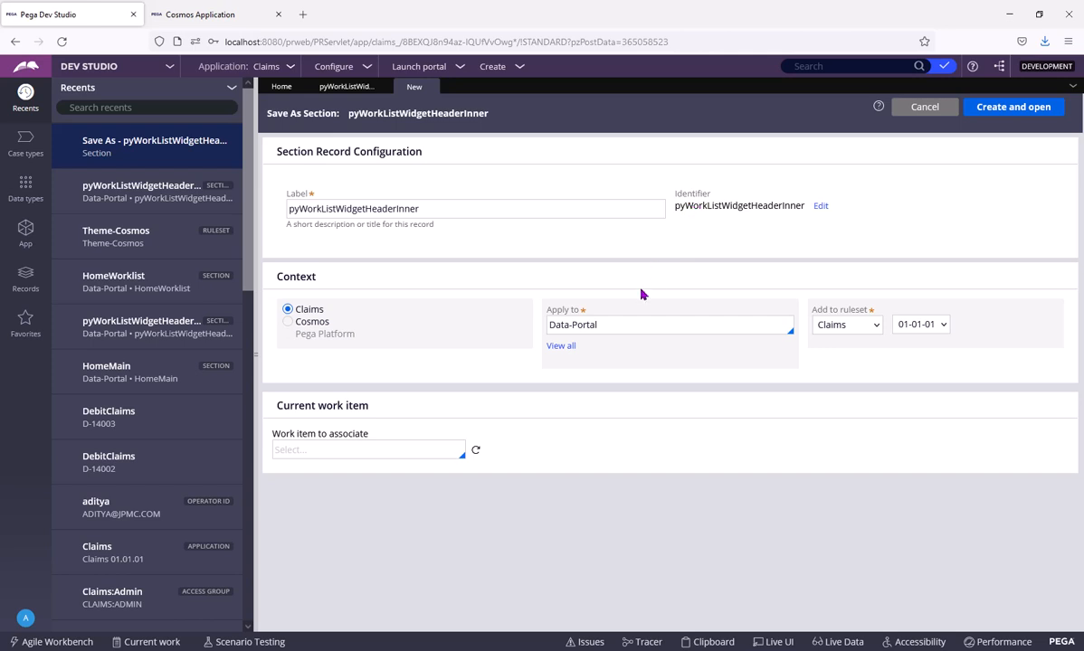
pyautogui.click(670, 325)
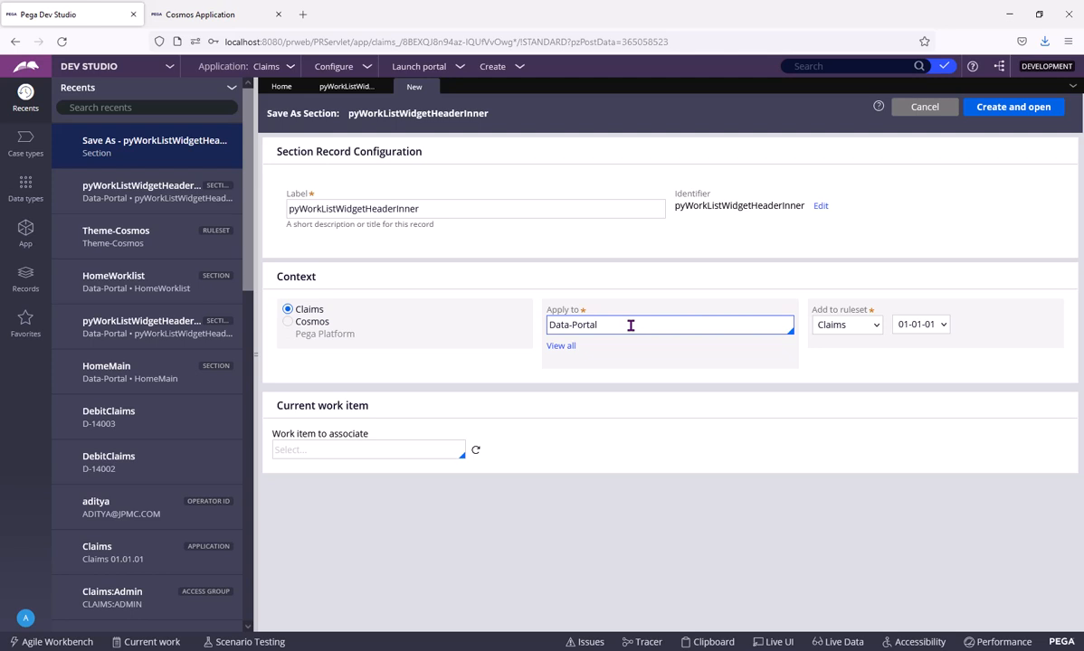
pyautogui.click(288, 322)
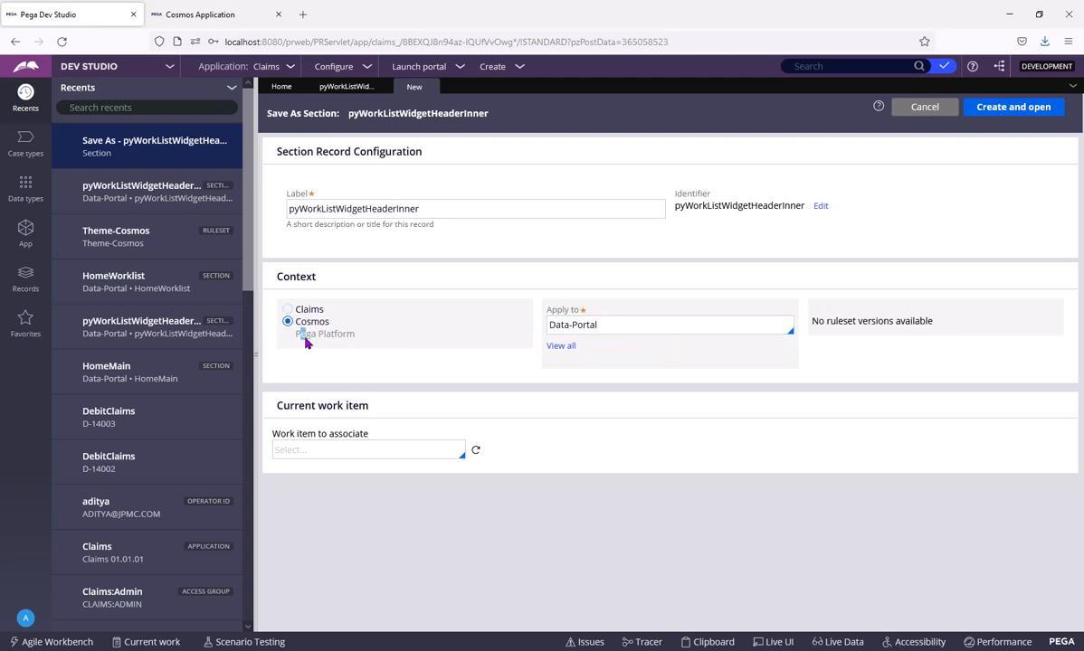
pyautogui.moveTo(366, 342)
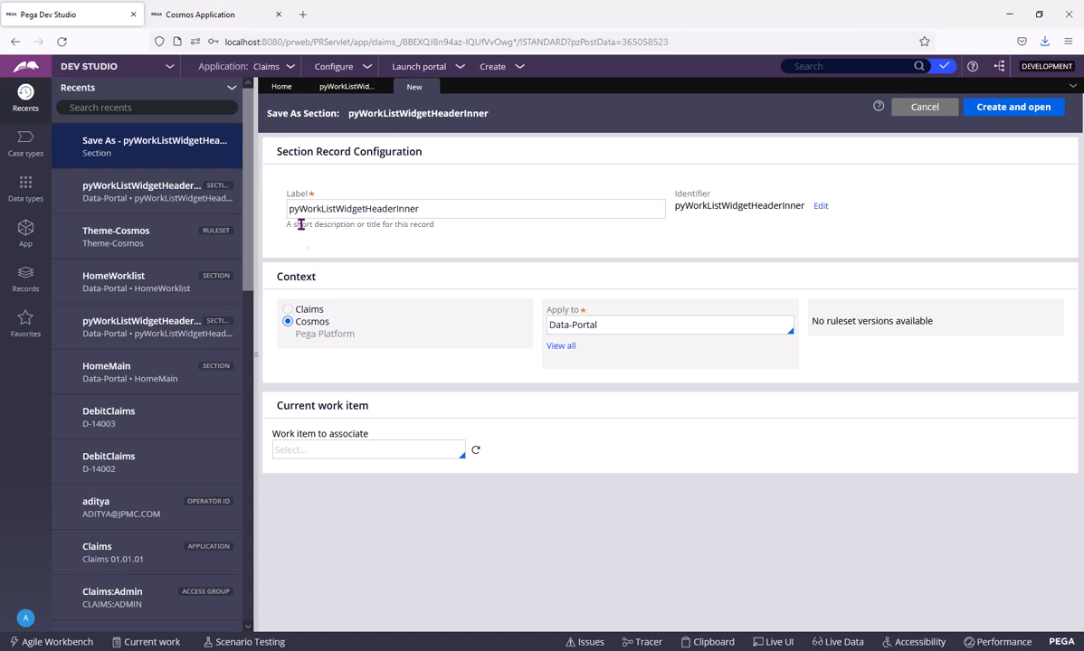
# Review the Pega Platform and Cosmos application records' rulesets and close them
pyautogui.click(266, 66)
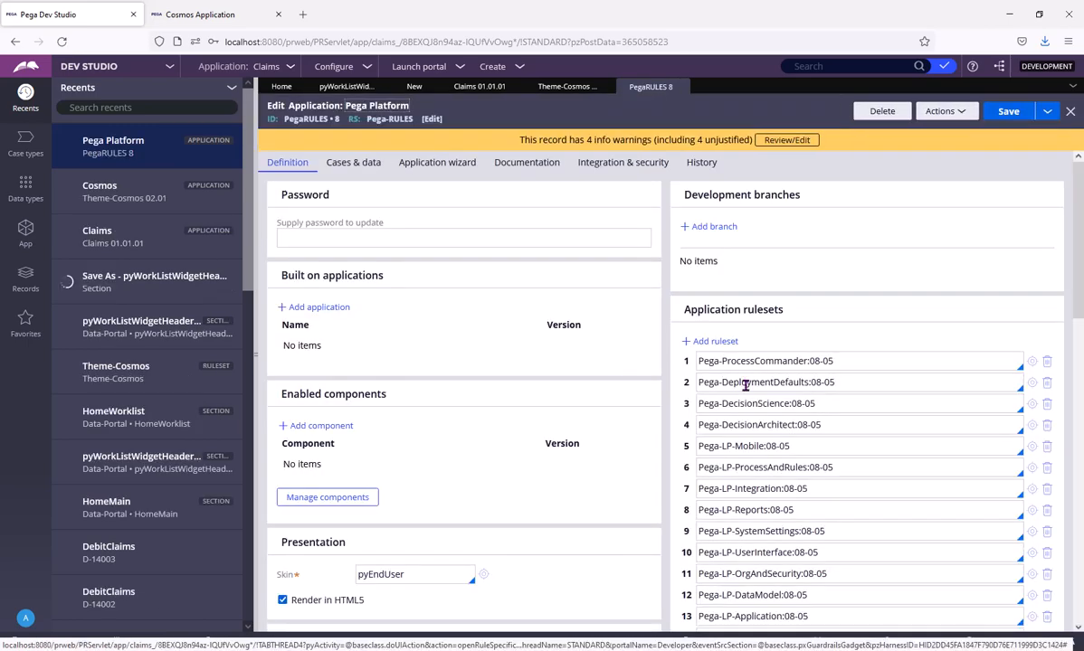
pyautogui.scroll(-3)
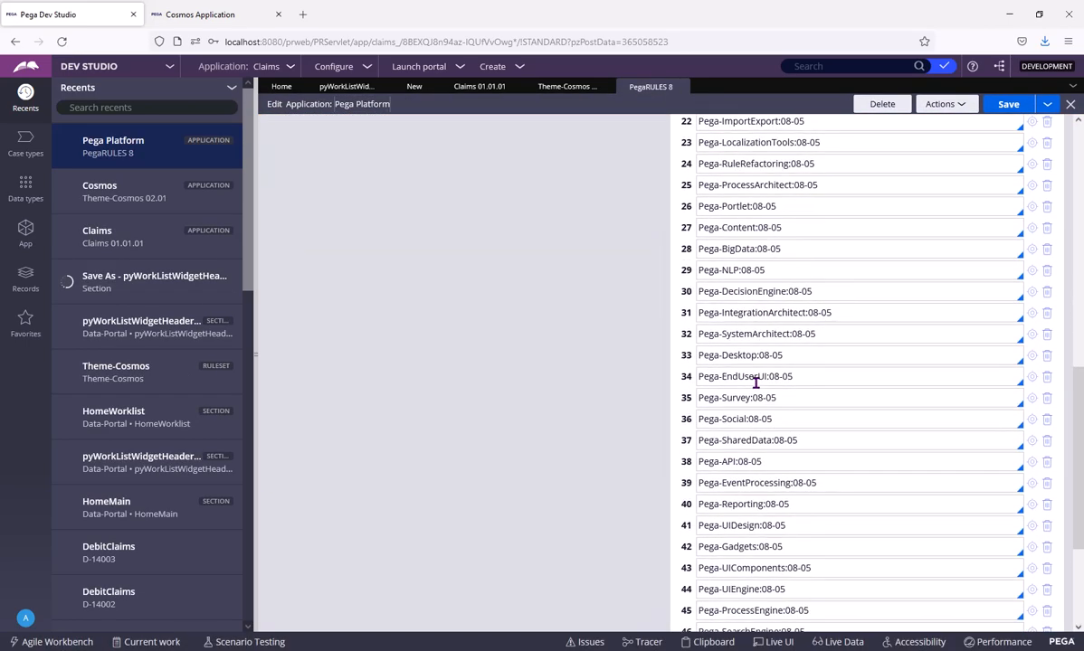
pyautogui.scroll(-3)
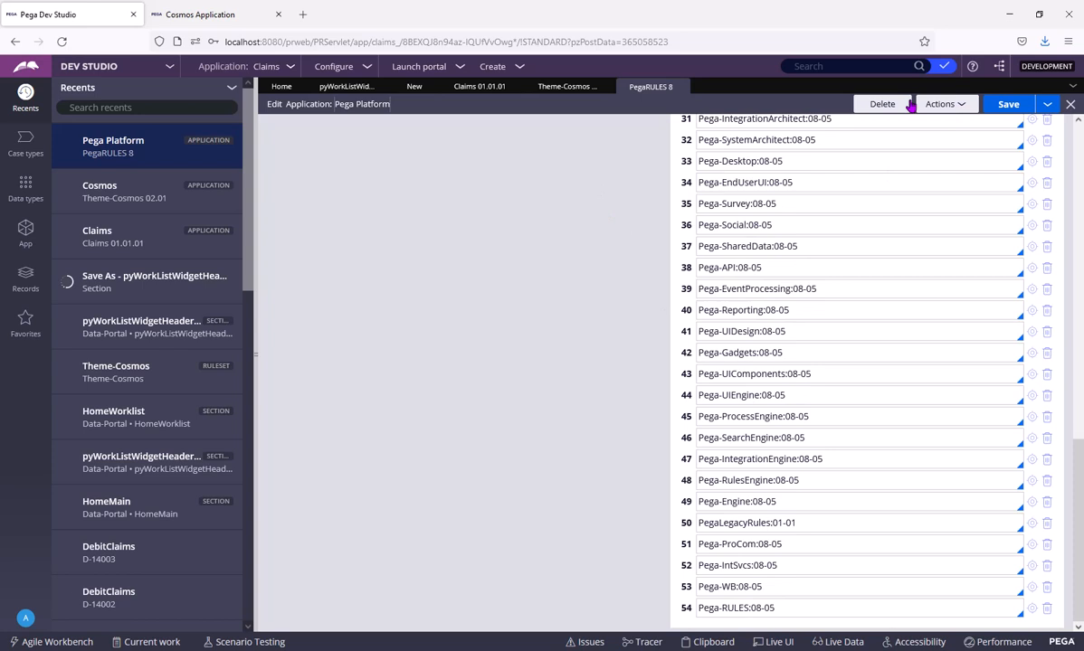
pyautogui.click(564, 87)
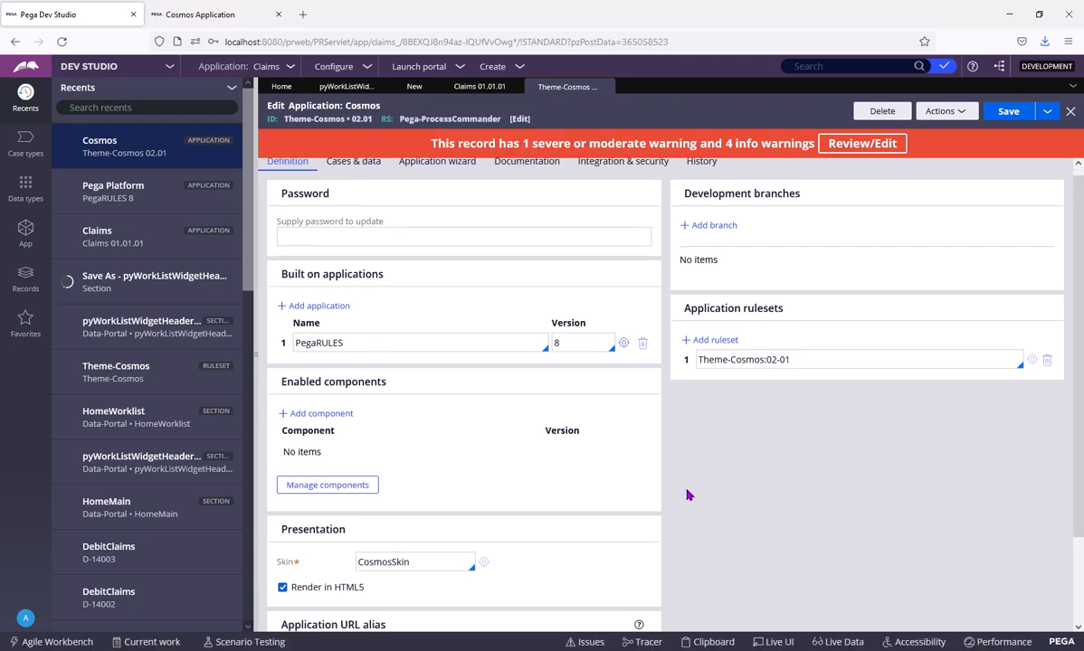
pyautogui.scroll(-3)
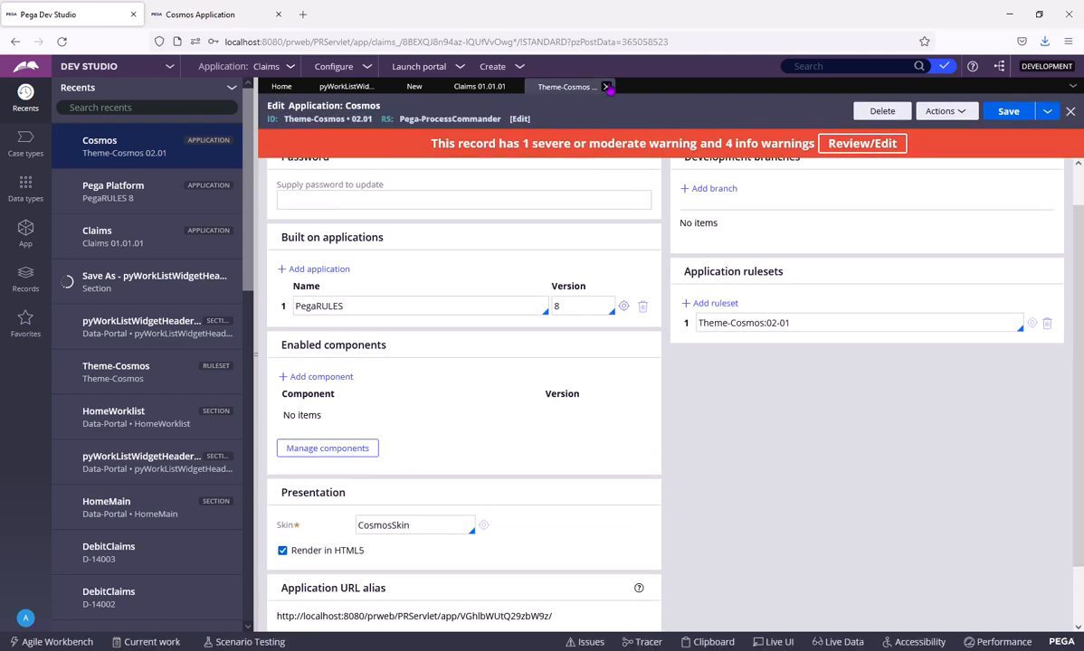
pyautogui.click(477, 87)
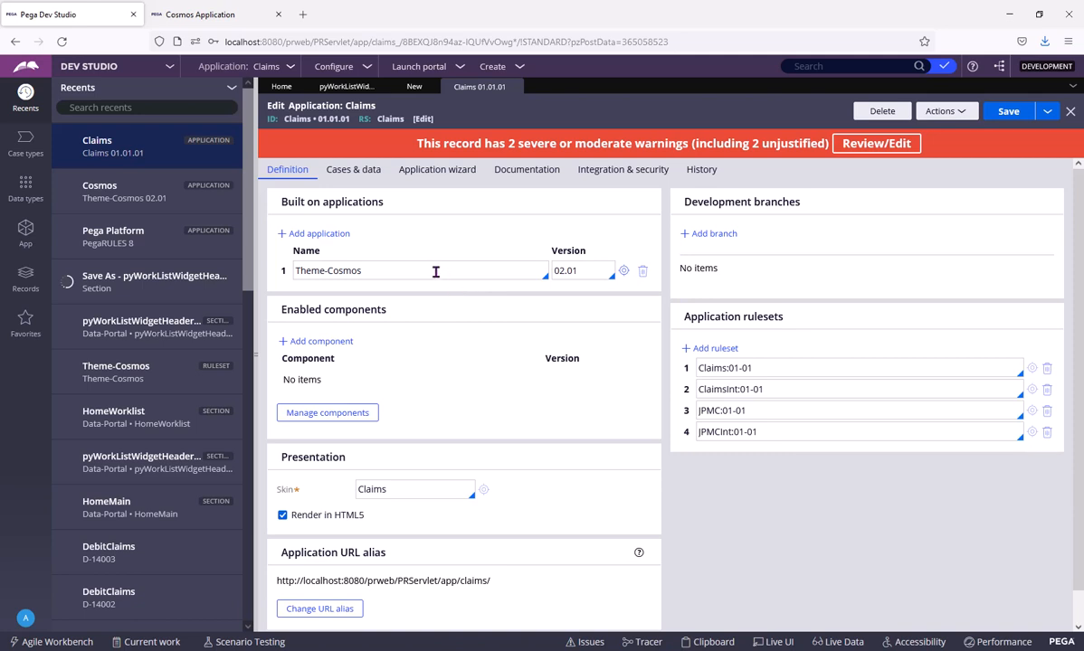
# Inspect the Theme-Cosmos built-on application of Claims, then return to the section's Save As form
pyautogui.doubleClick(328, 270)
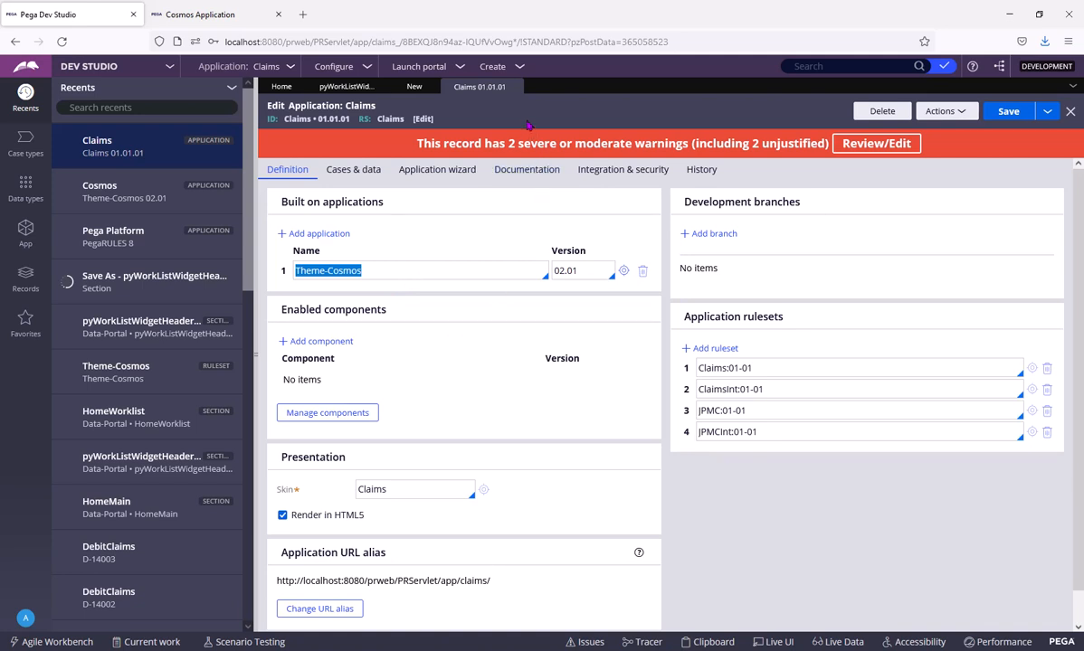
pyautogui.moveTo(395, 257)
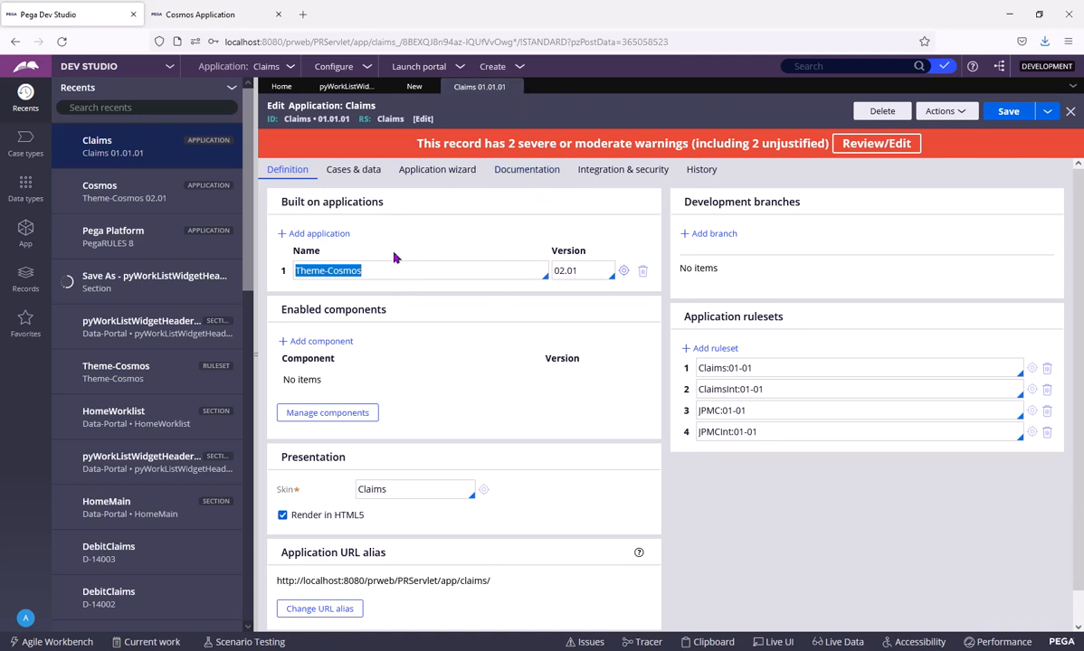
pyautogui.moveTo(314, 143)
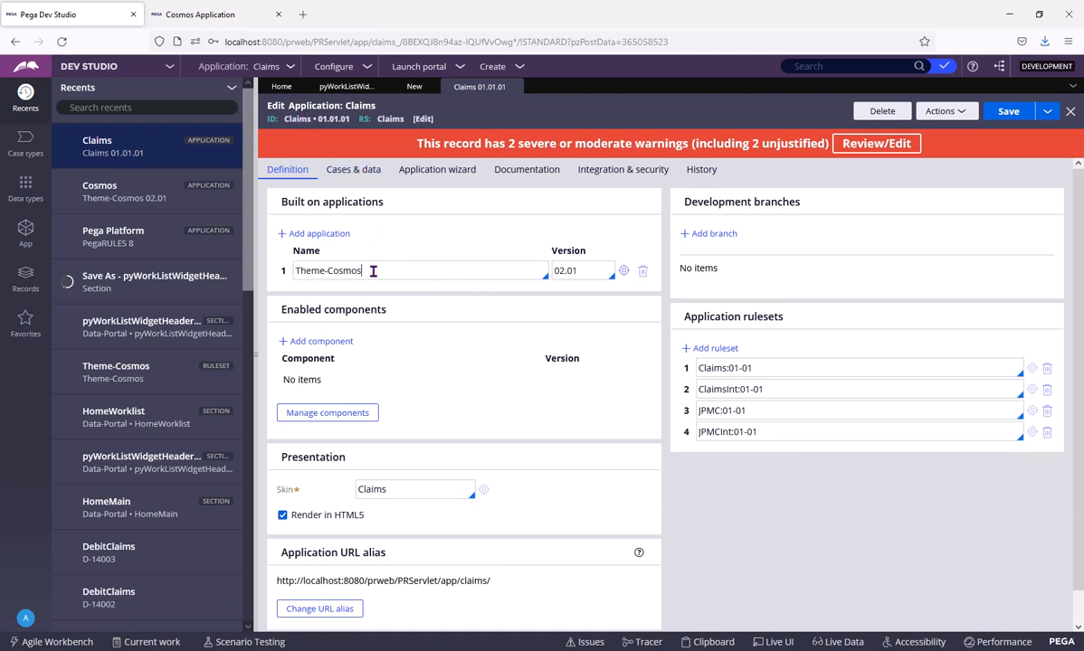
pyautogui.click(624, 271)
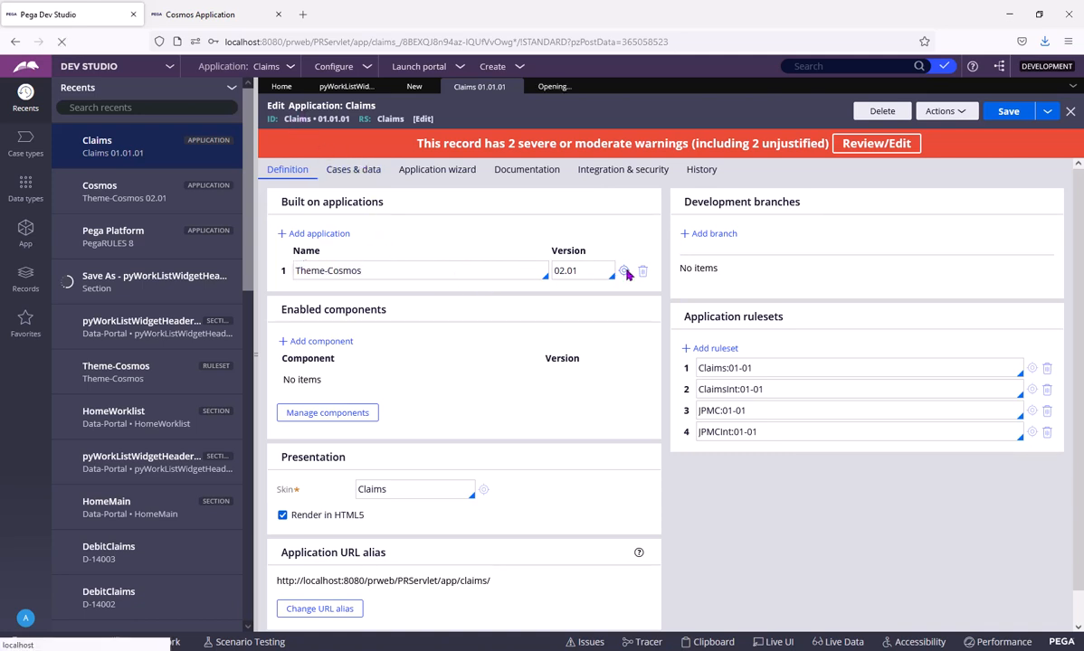
pyautogui.click(626, 273)
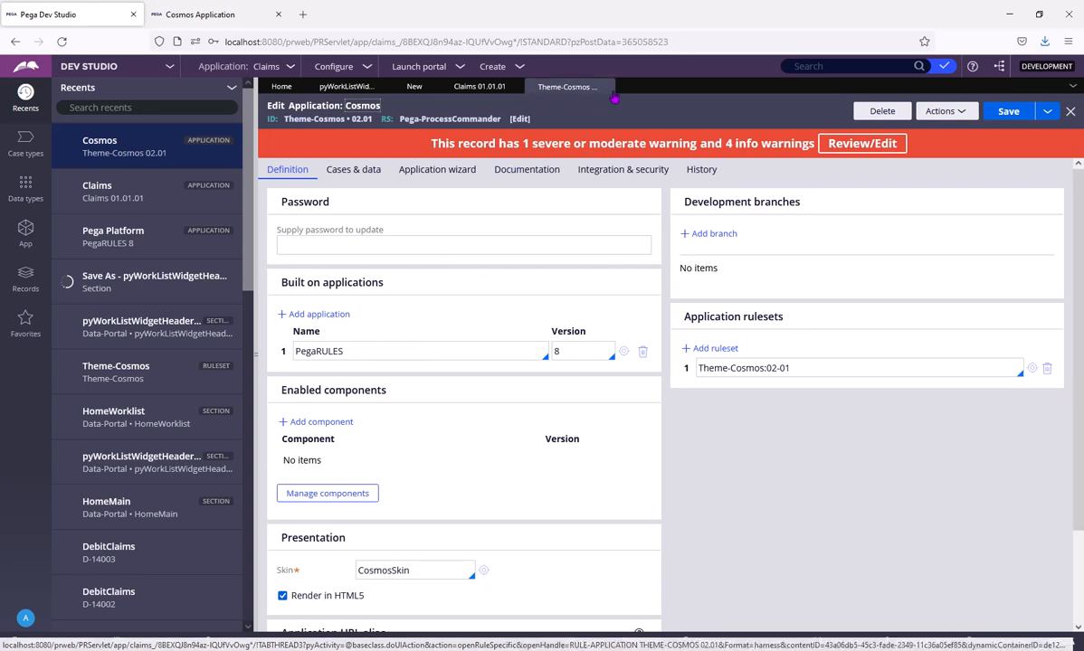
pyautogui.click(154, 145)
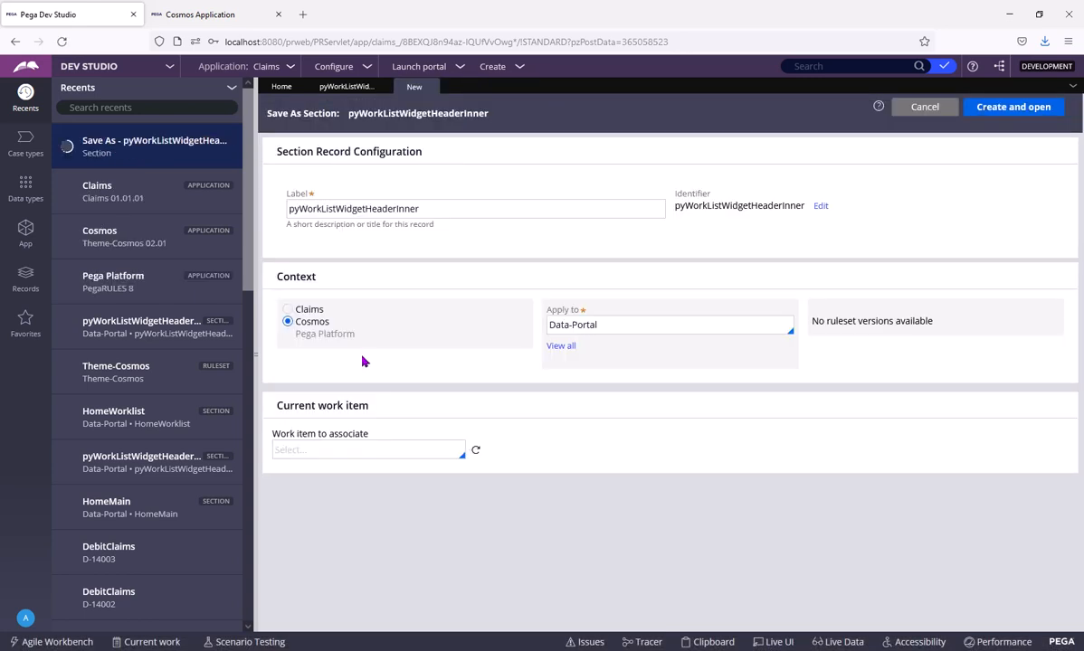
# Settle the Save As context on the Claims application, keeping ruleset Claims 01-01-03
pyautogui.click(288, 307)
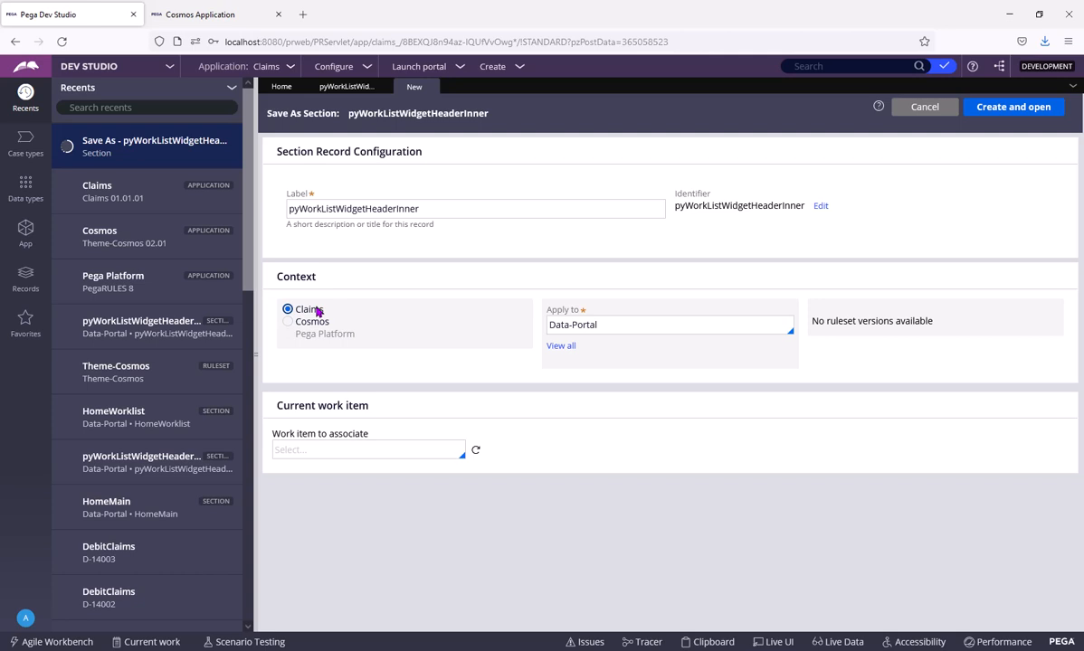
pyautogui.click(288, 322)
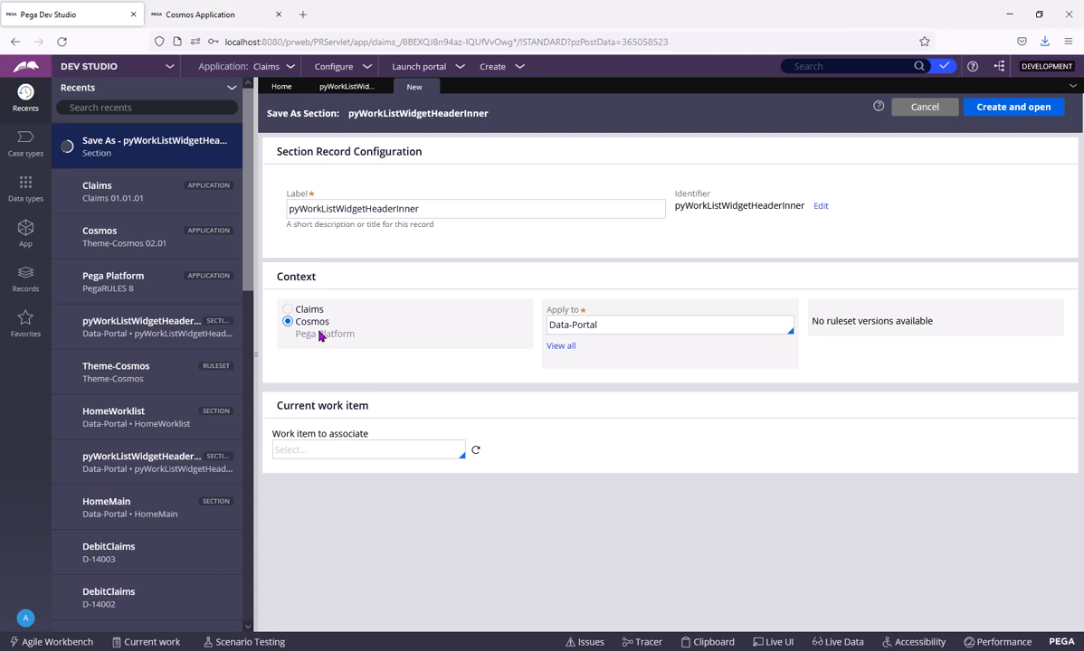
pyautogui.moveTo(319, 333)
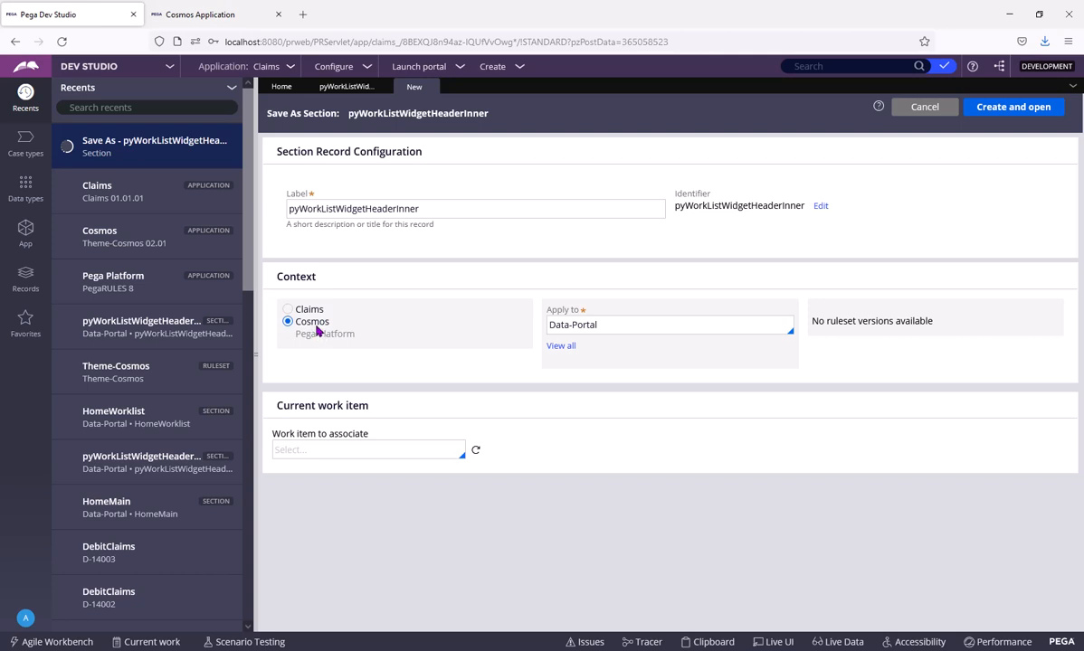
pyautogui.moveTo(679, 391)
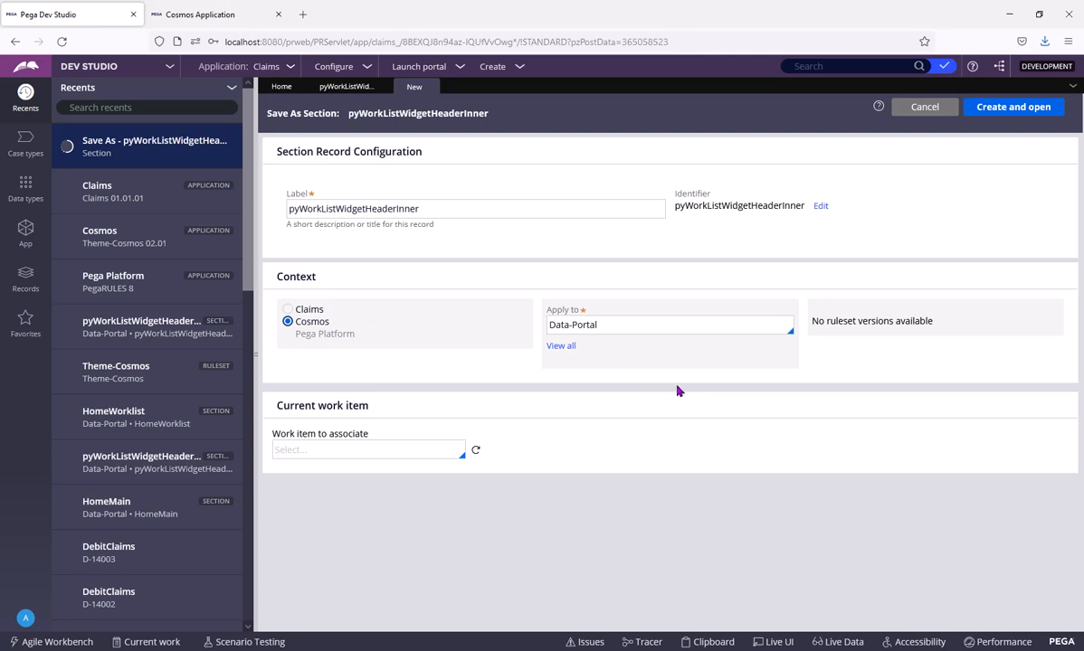
pyautogui.click(288, 322)
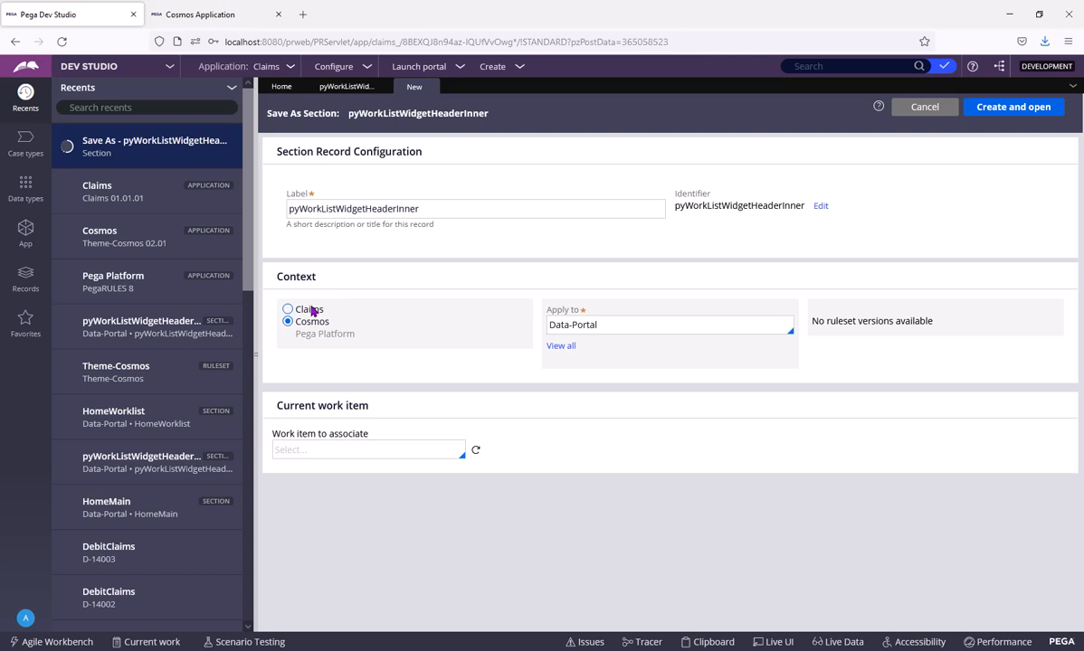
pyautogui.click(288, 308)
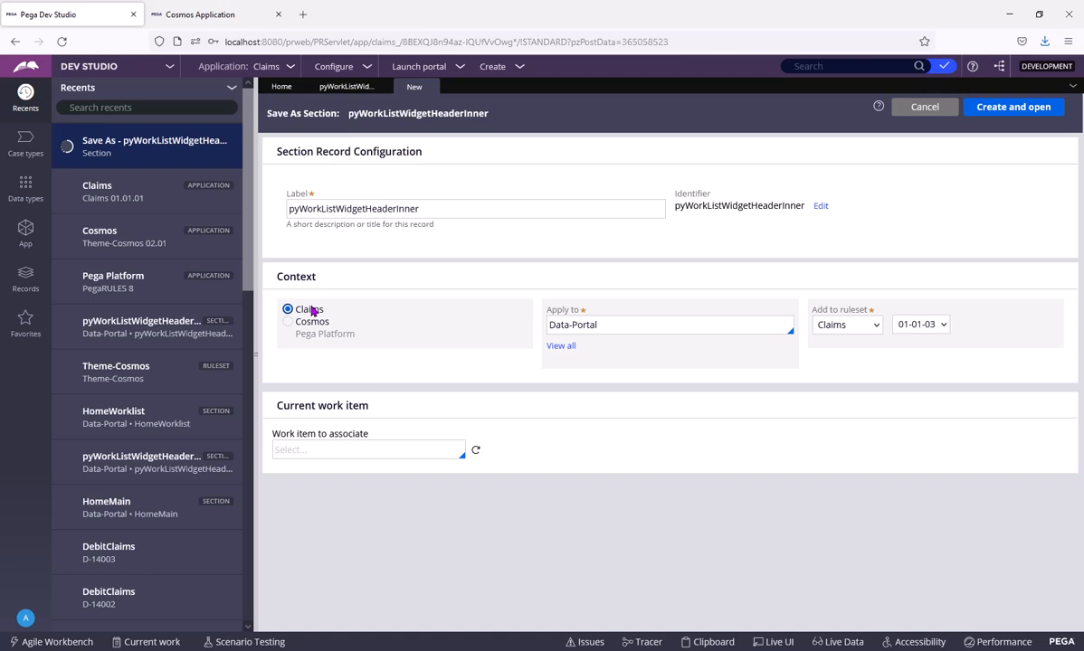
pyautogui.moveTo(311, 296)
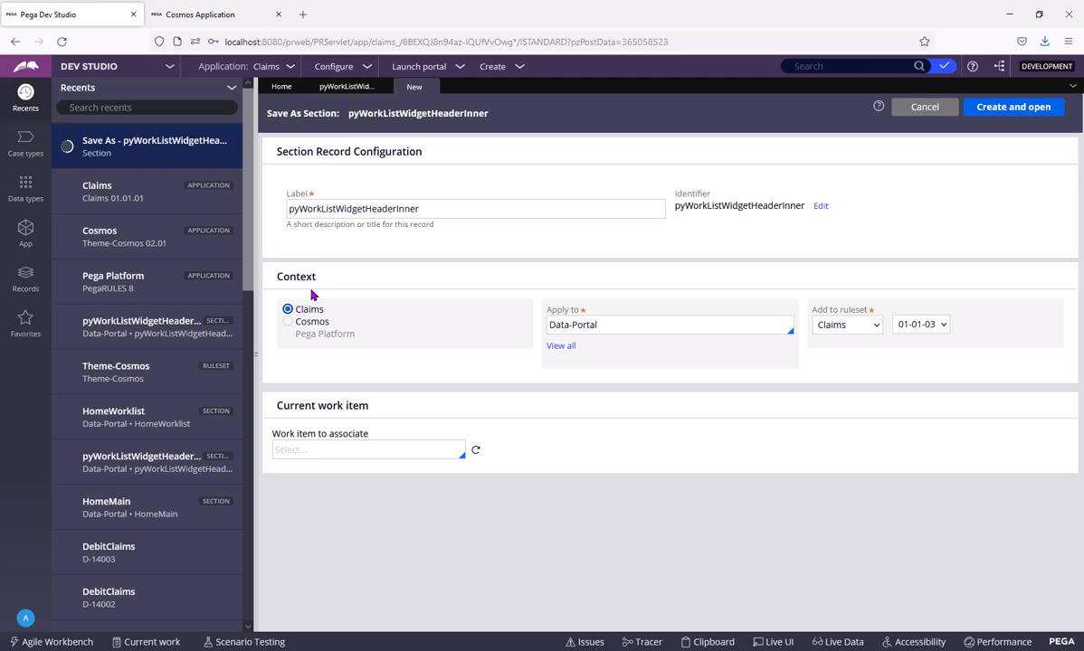
pyautogui.moveTo(369, 321)
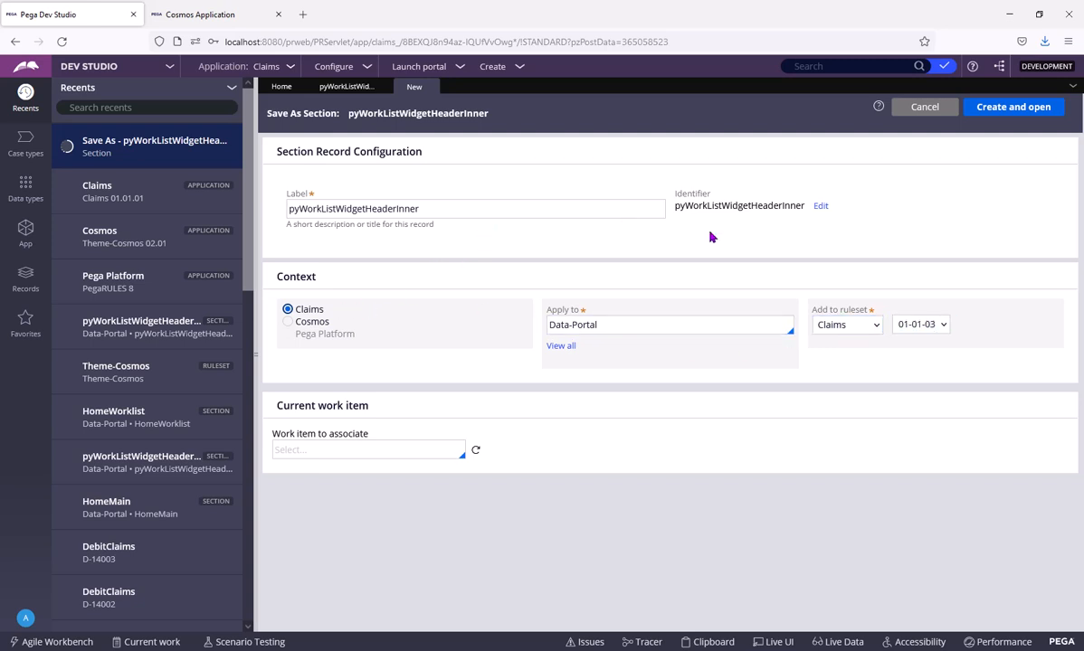
pyautogui.moveTo(402, 315)
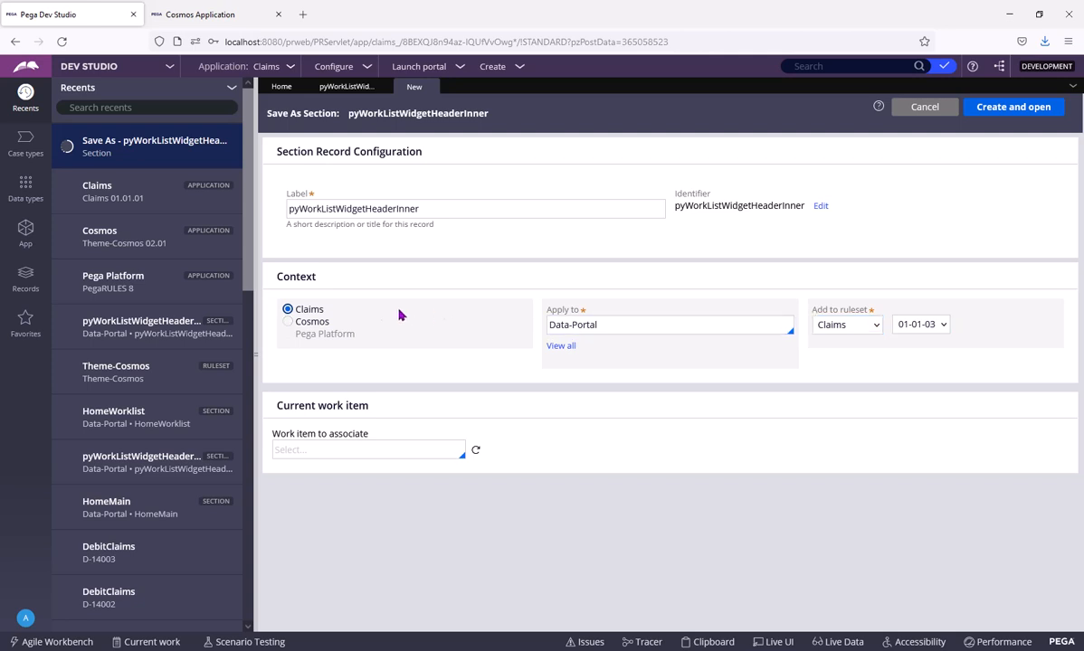
# Create the section copy in Claims 01-01-03 and open it in the editor
pyautogui.click(1013, 106)
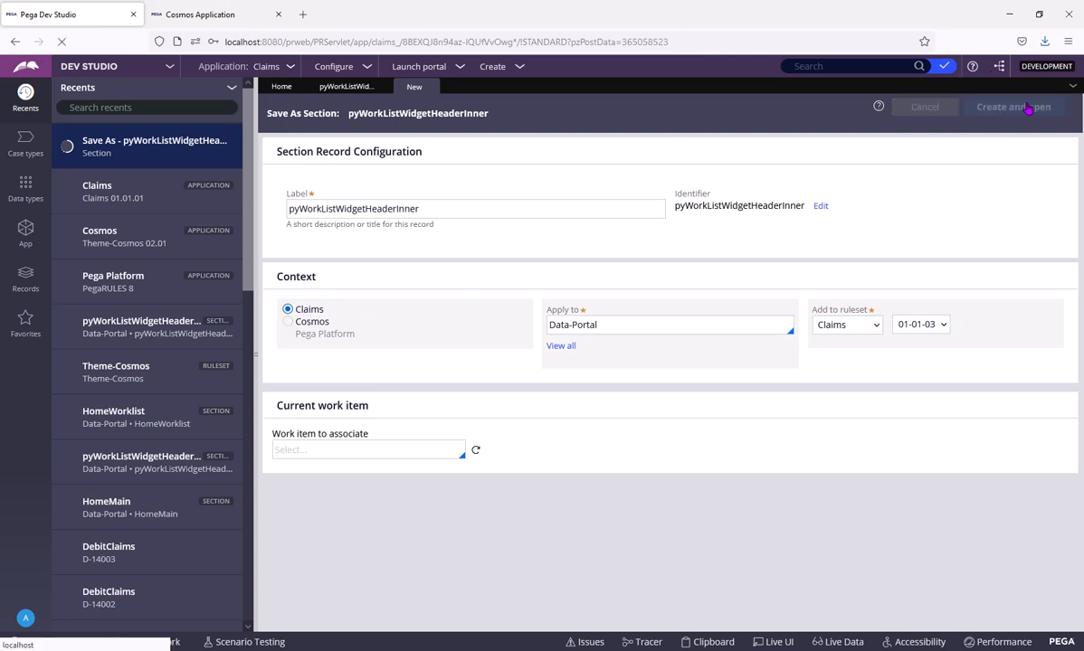
pyautogui.click(1011, 107)
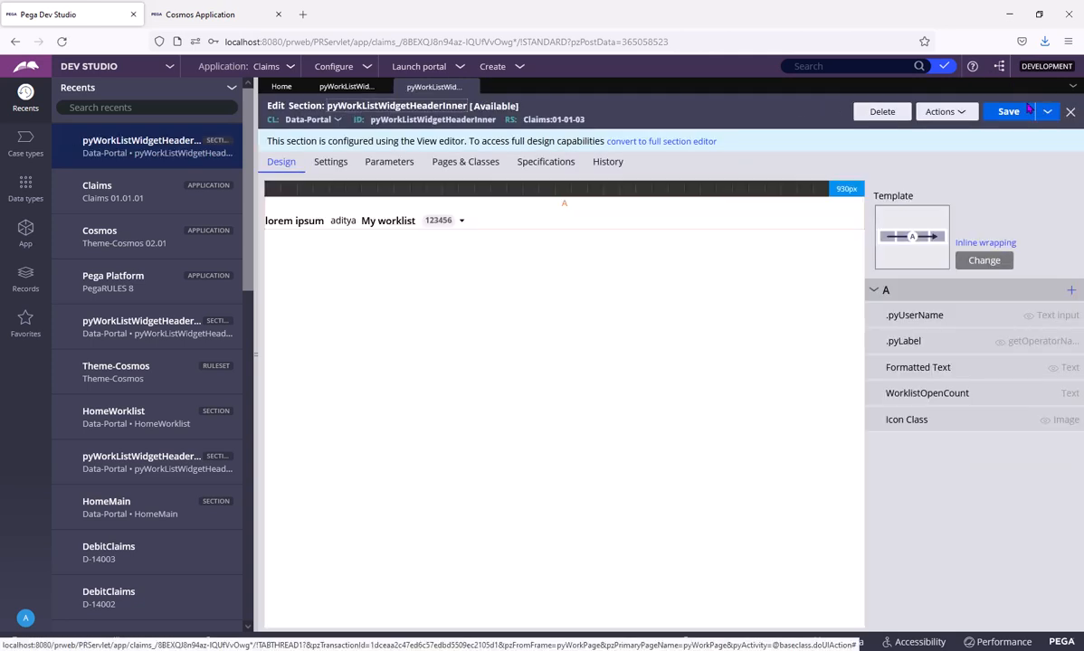
# Revert the templated section to a normal section via the conversion banner and confirm it
pyautogui.click(661, 141)
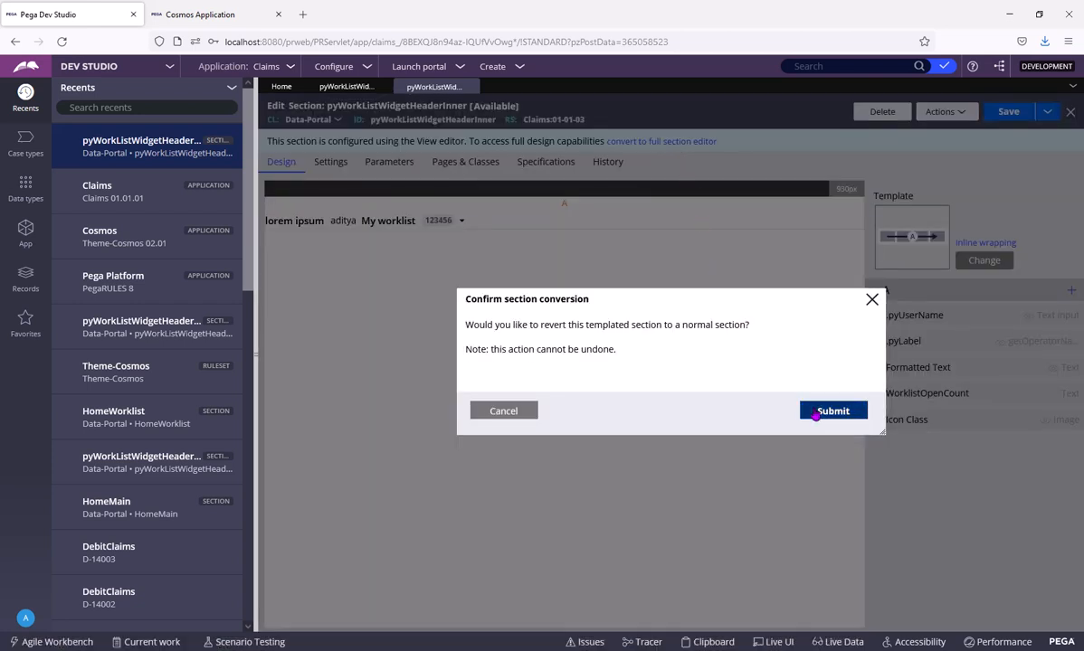
pyautogui.click(832, 409)
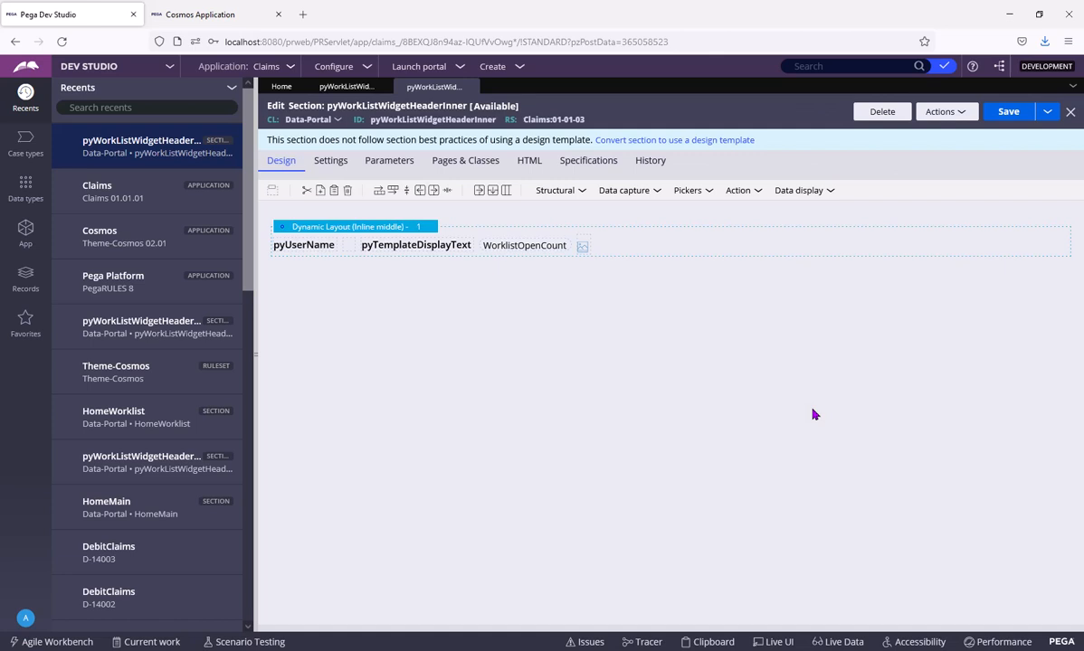
pyautogui.moveTo(597, 277)
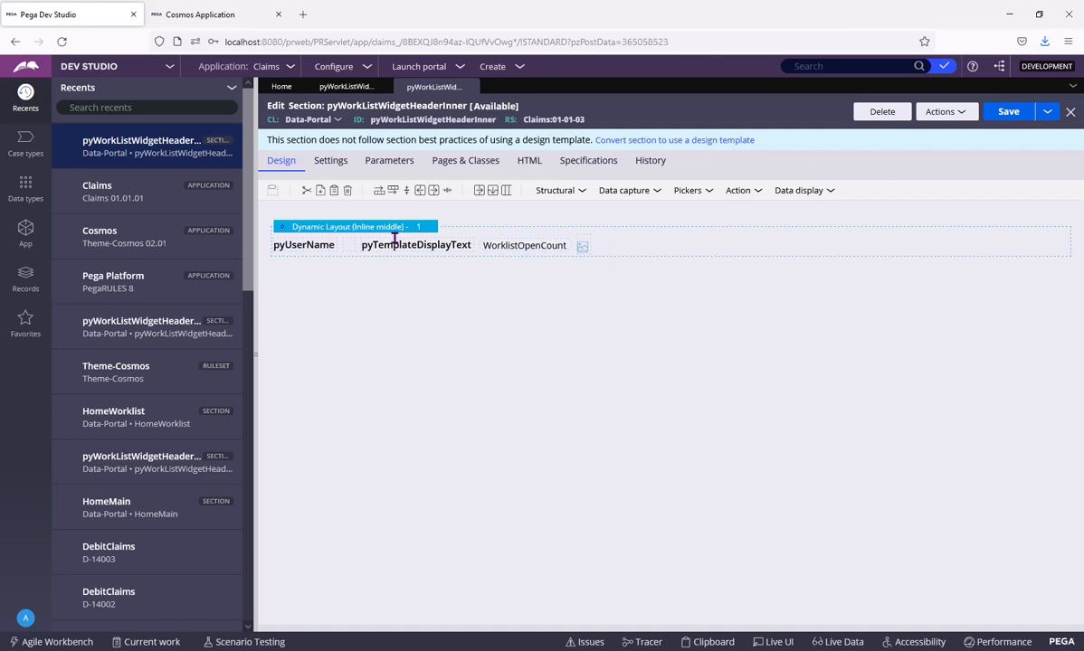
pyautogui.click(802, 190)
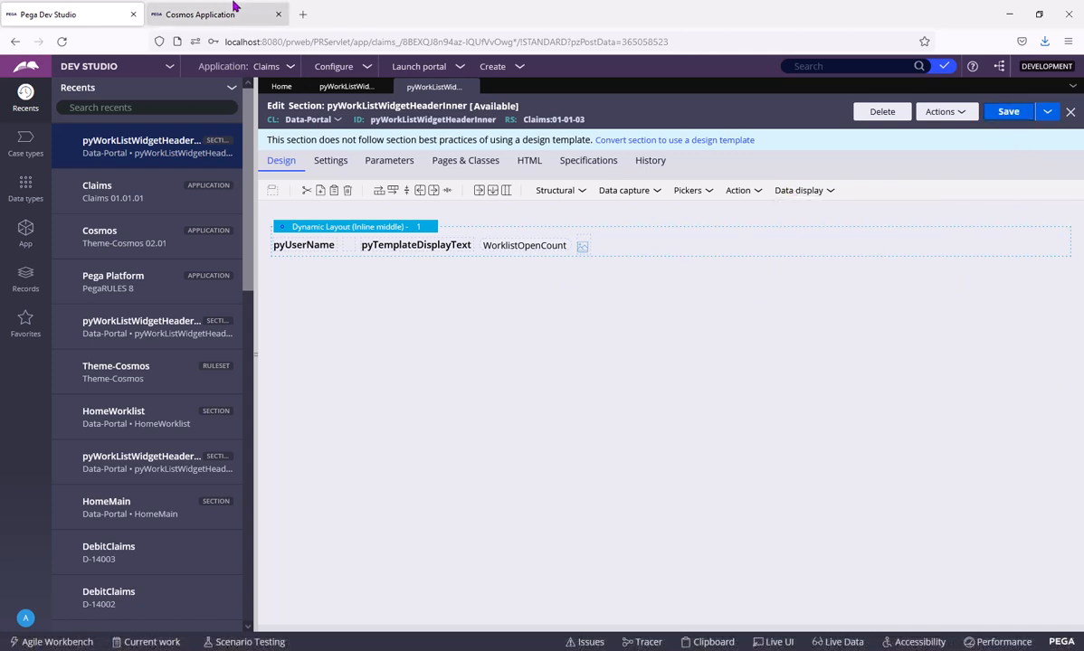
pyautogui.click(199, 14)
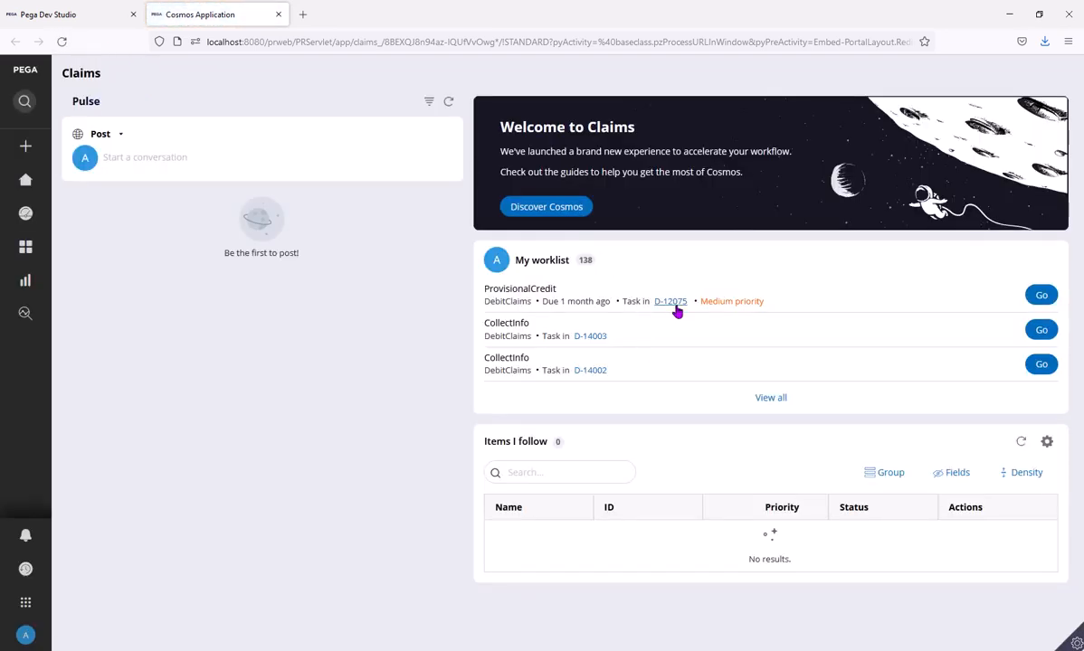
pyautogui.click(69, 14)
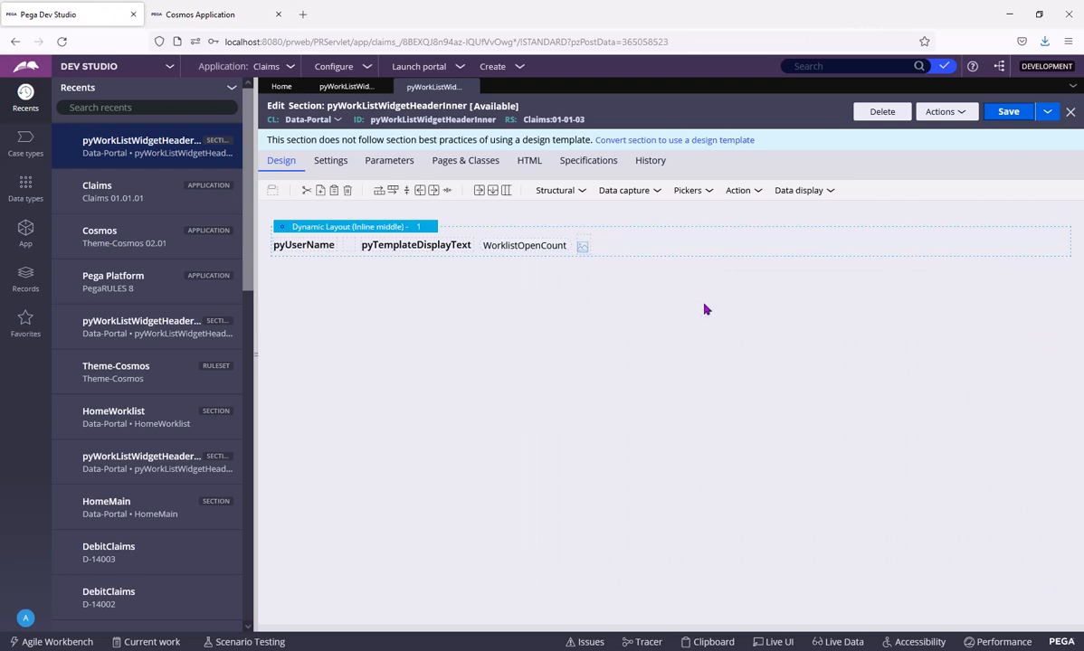
# Add a Label after WorklistOpenCount with value (My tasks List) and save the section
pyautogui.click(800, 190)
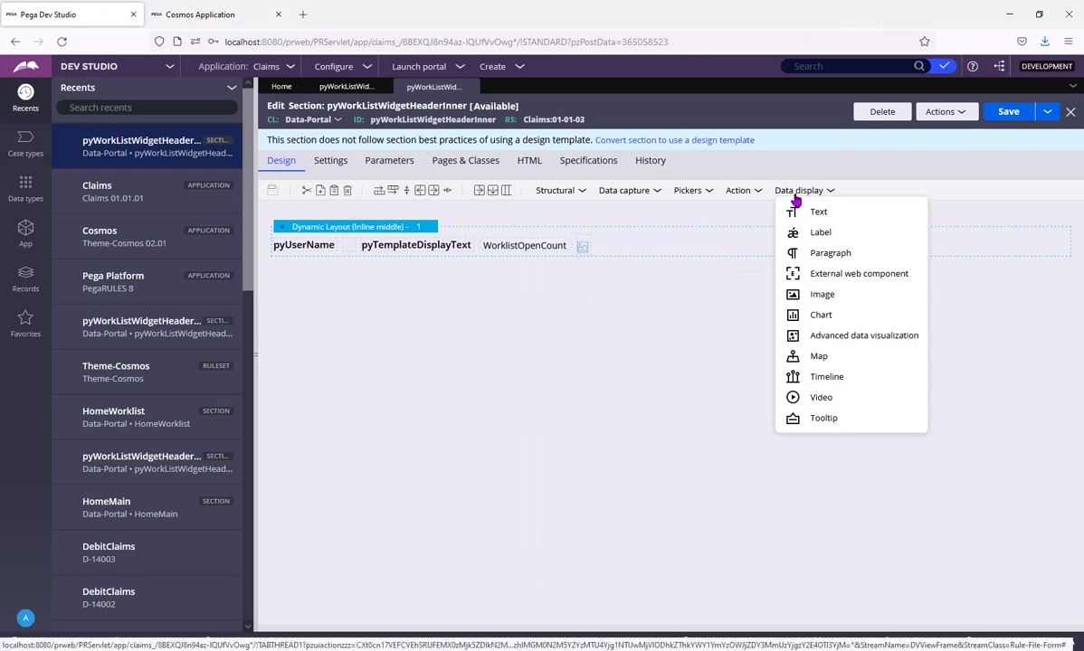
pyautogui.click(818, 212)
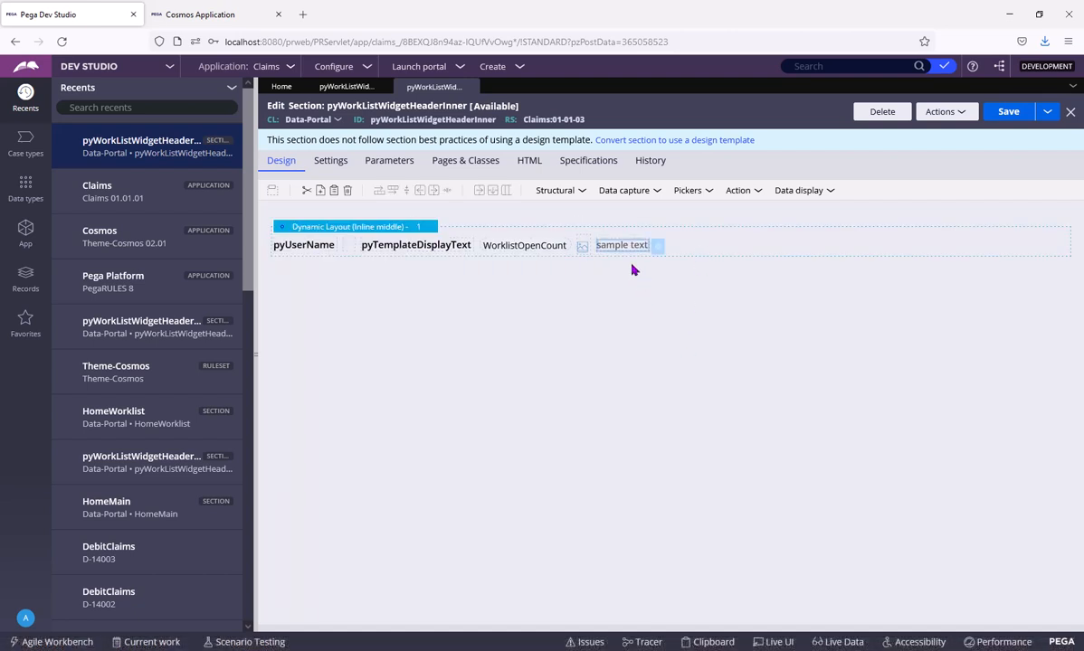
pyautogui.doubleClick(622, 245)
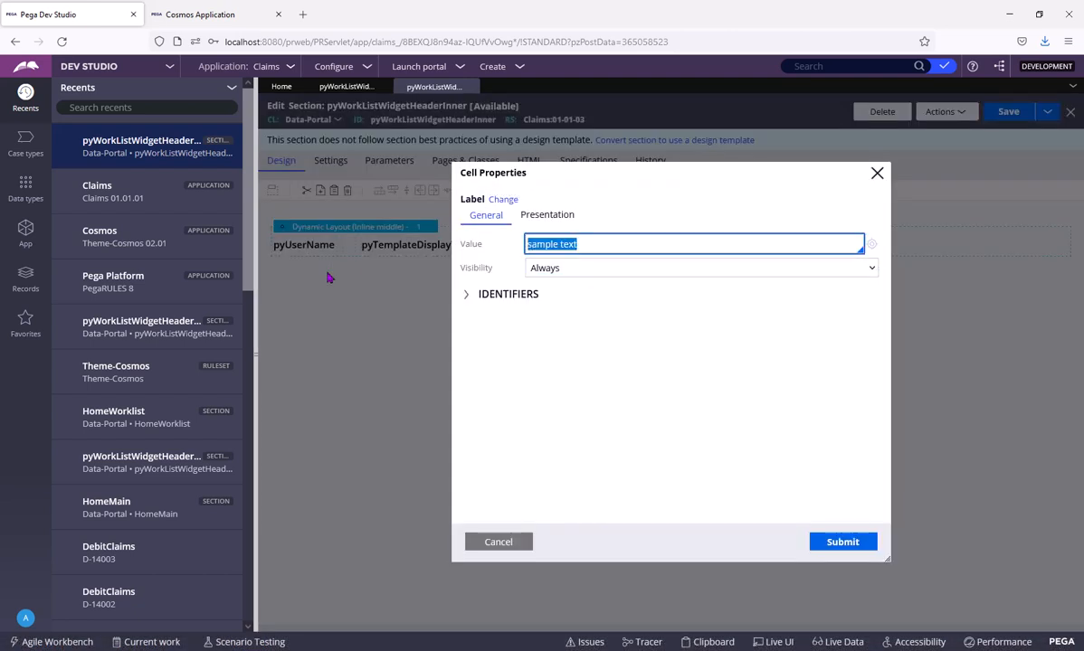
pyautogui.write('(My tasks List')
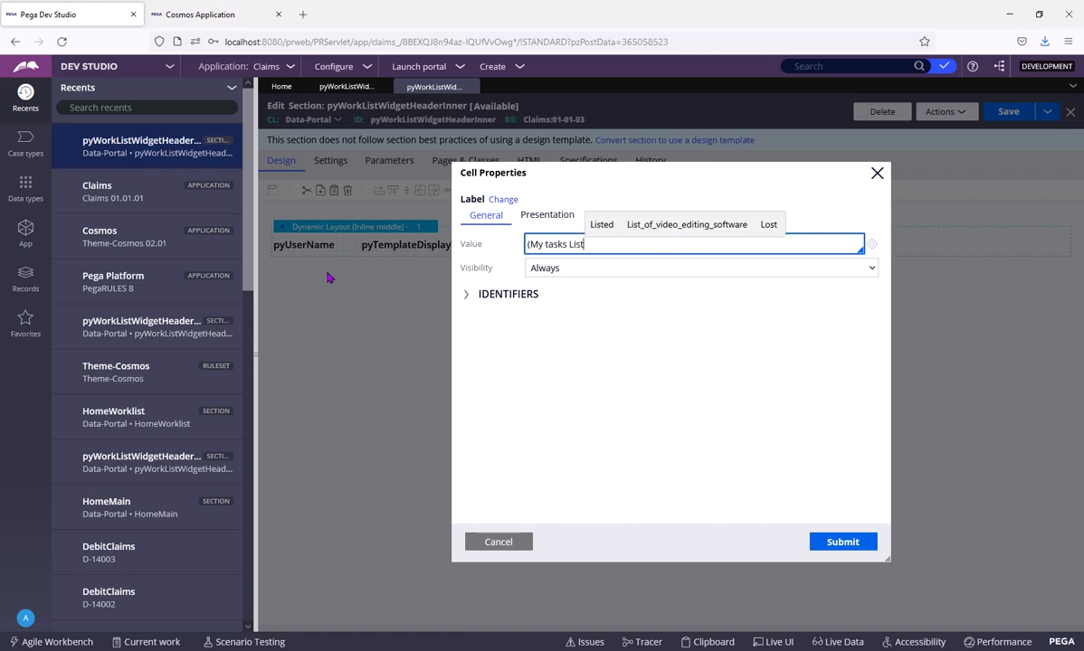
pyautogui.click(841, 541)
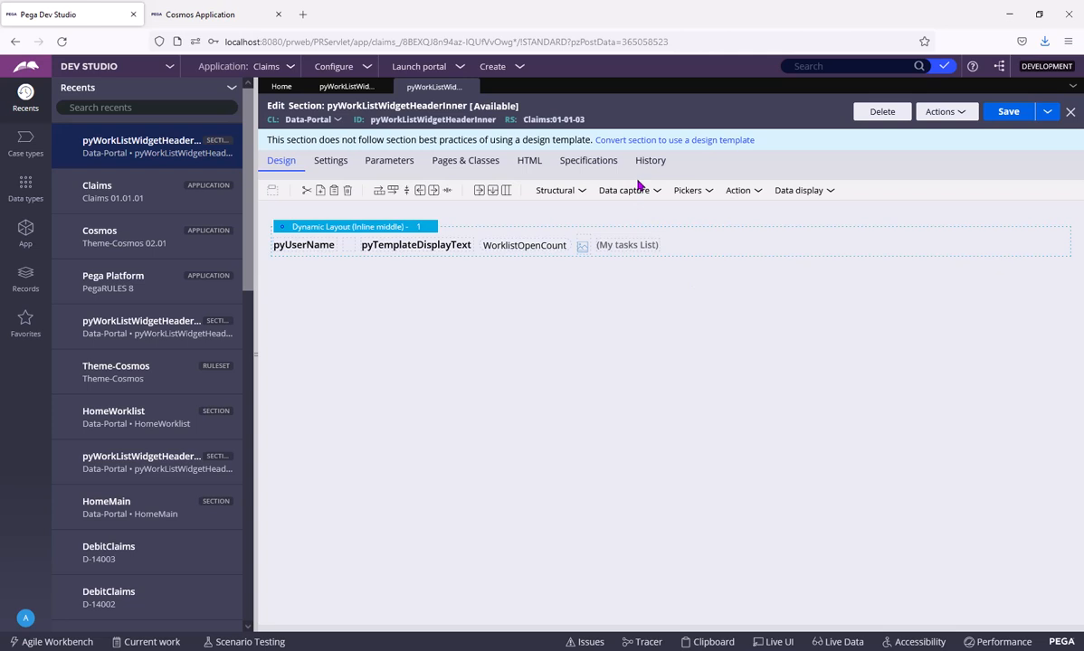
pyautogui.moveTo(814, 238)
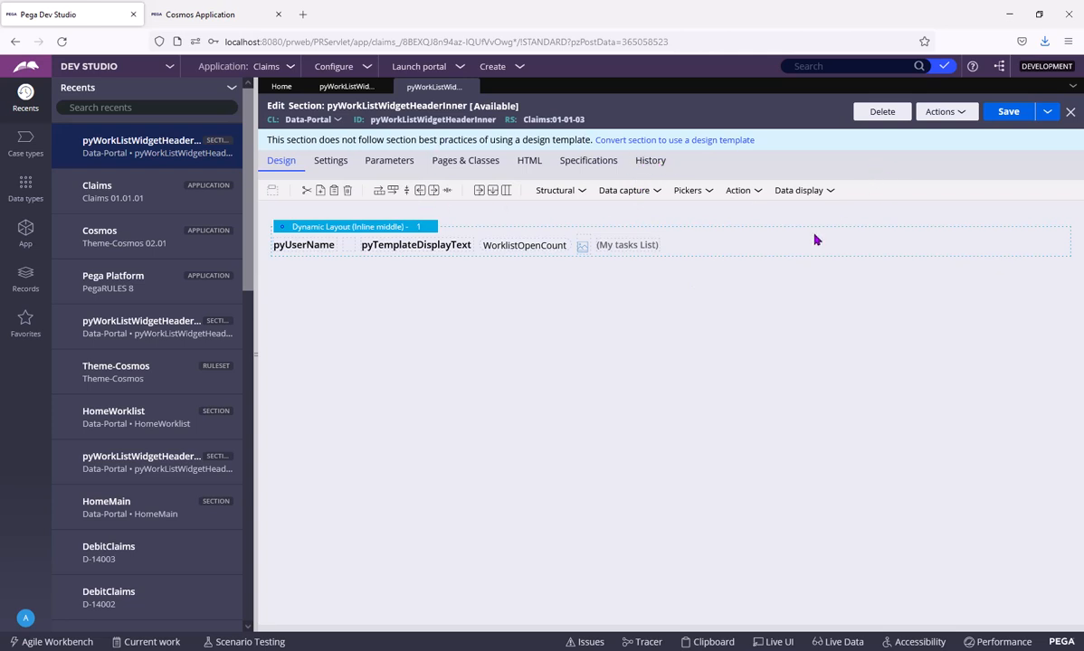
pyautogui.moveTo(561, 227)
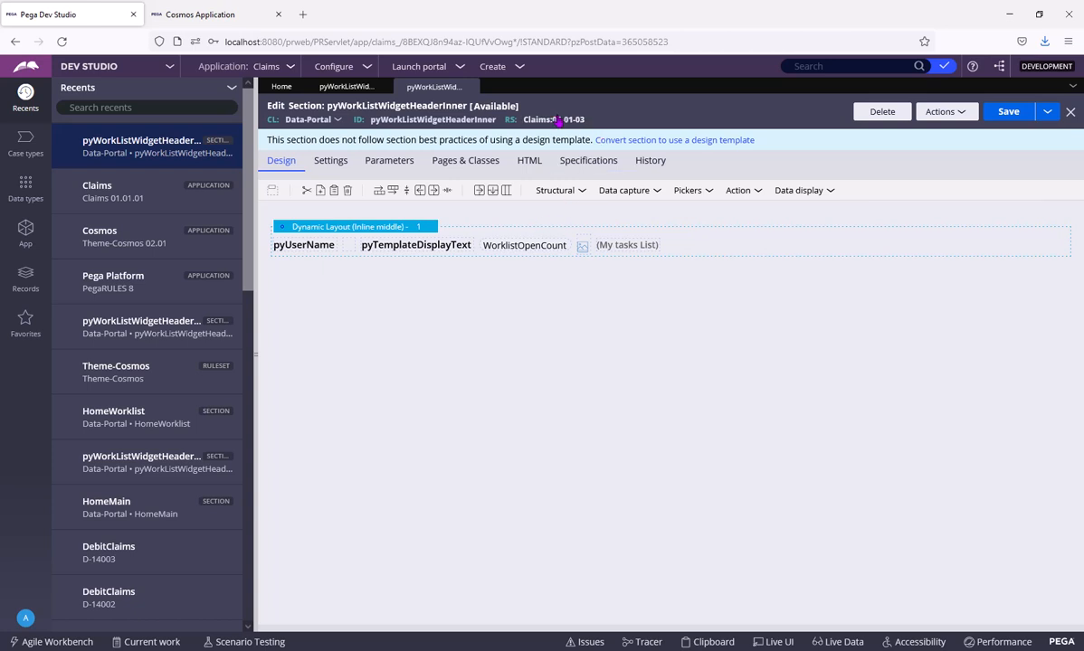
pyautogui.click(626, 246)
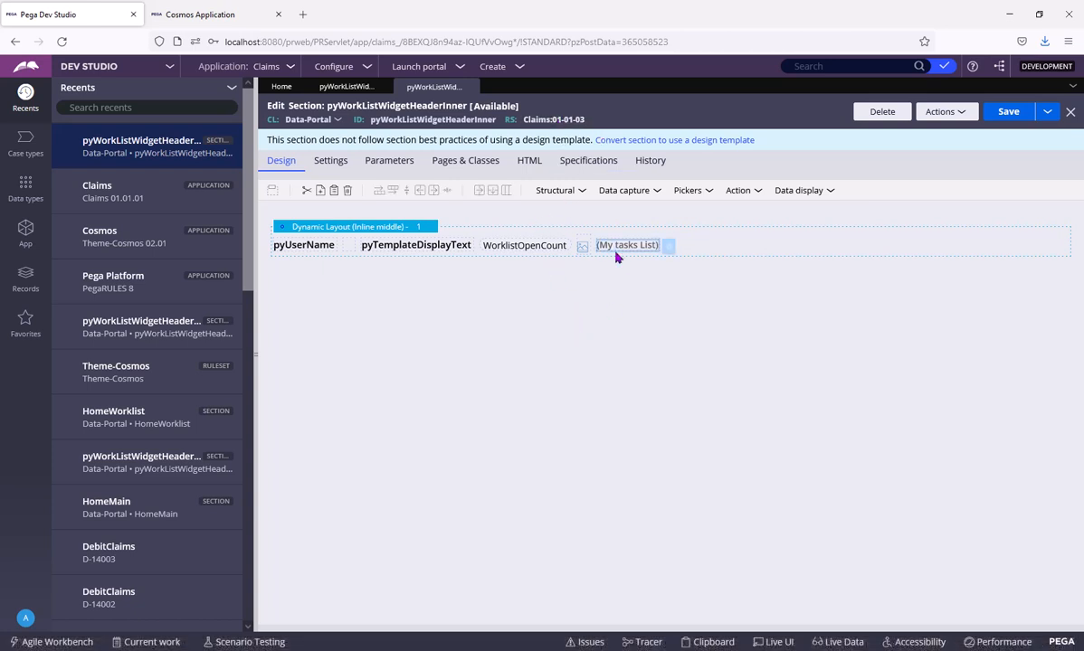
# Switch to the Cosmos portal to check the worklist header reads 138 (My tasks List)
pyautogui.click(217, 15)
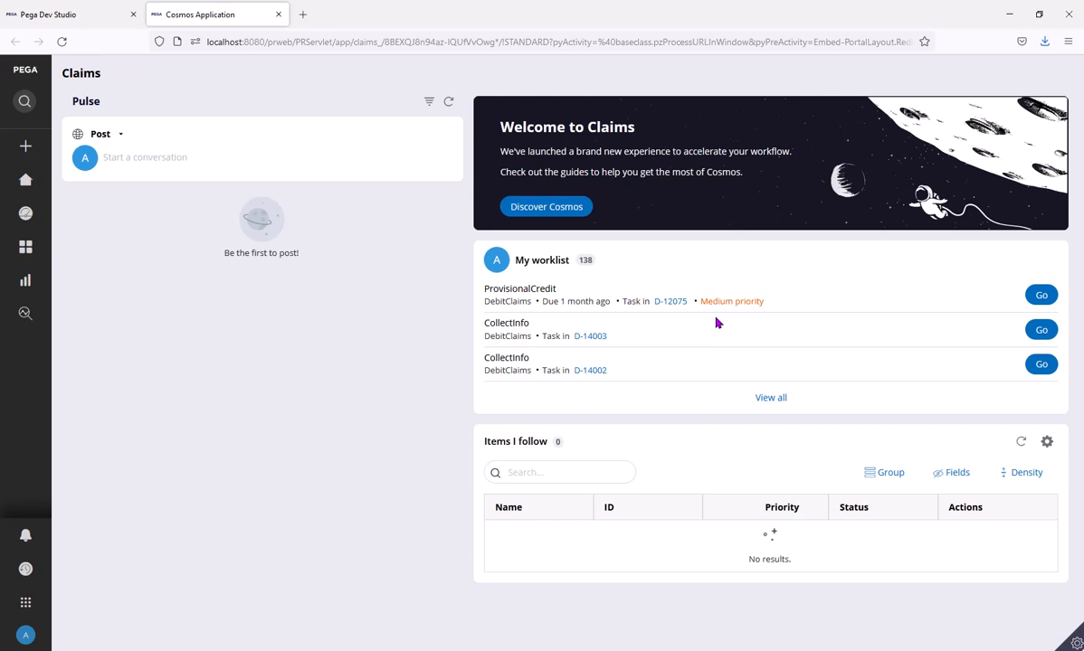
pyautogui.moveTo(643, 278)
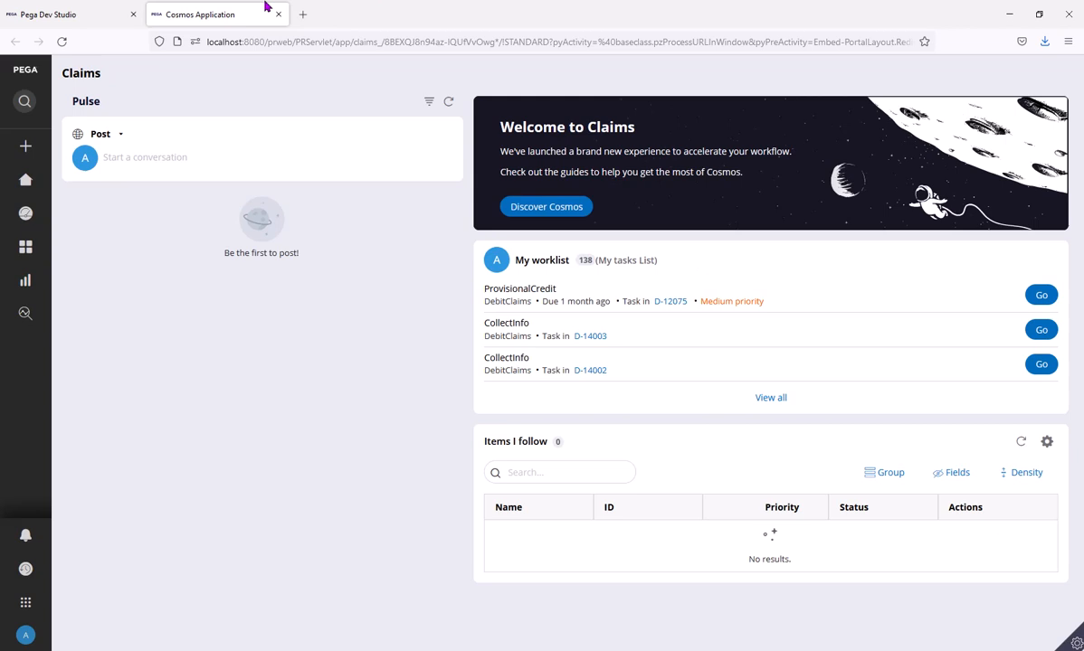
pyautogui.moveTo(633, 395)
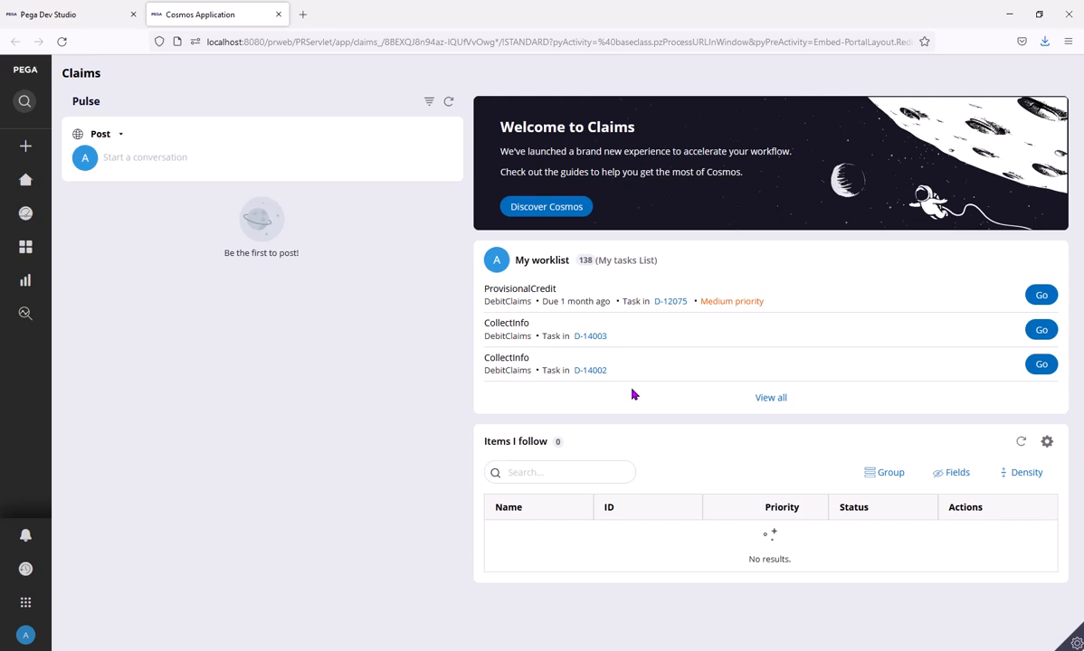
pyautogui.moveTo(677, 398)
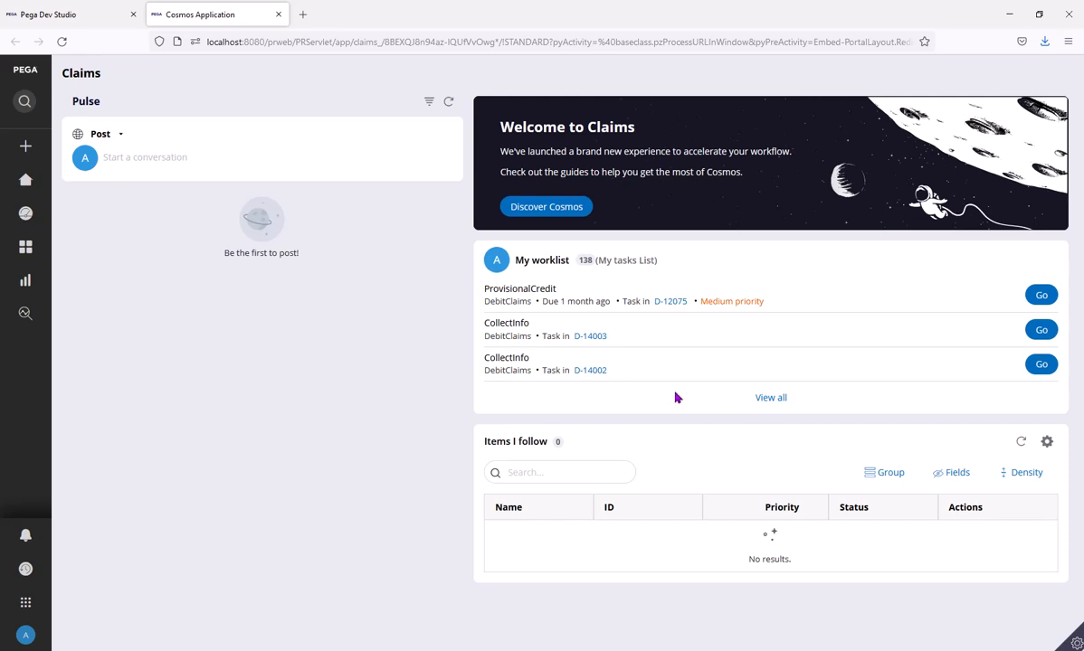